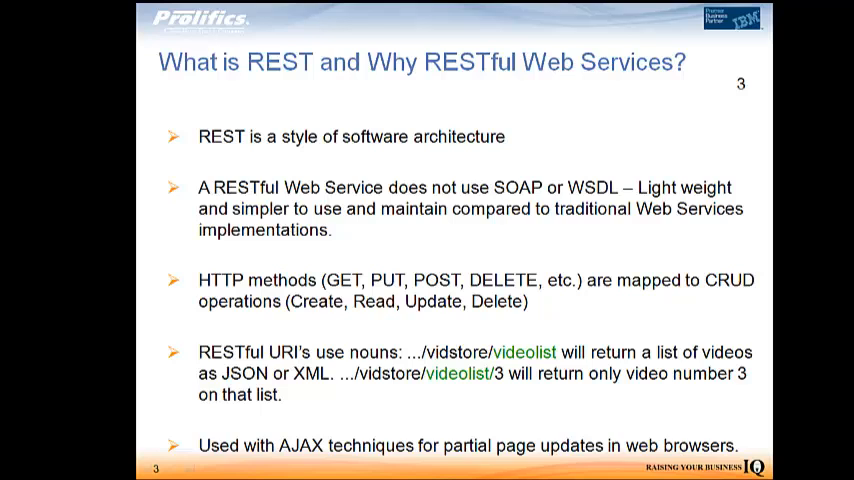
Enter the Videobiz application as a customer and reach the video search screen
{"action": "double_click", "coordinate": [524, 352]}
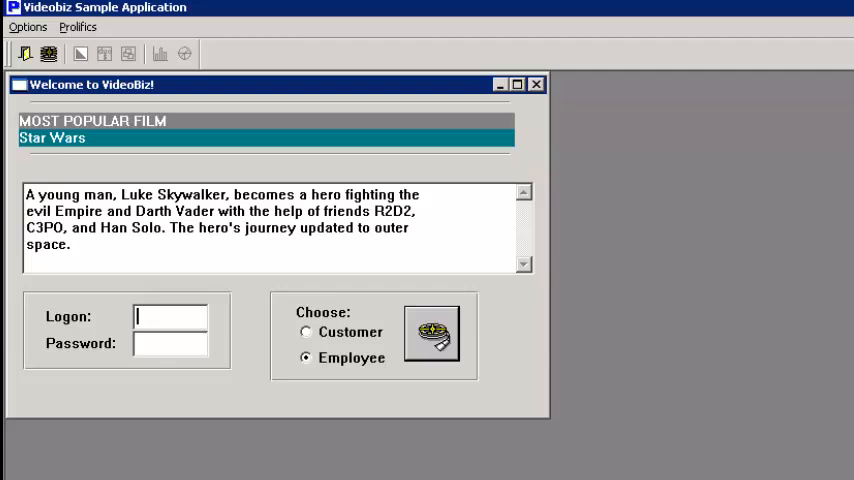
{"action": "mouse_move", "coordinate": [392, 344]}
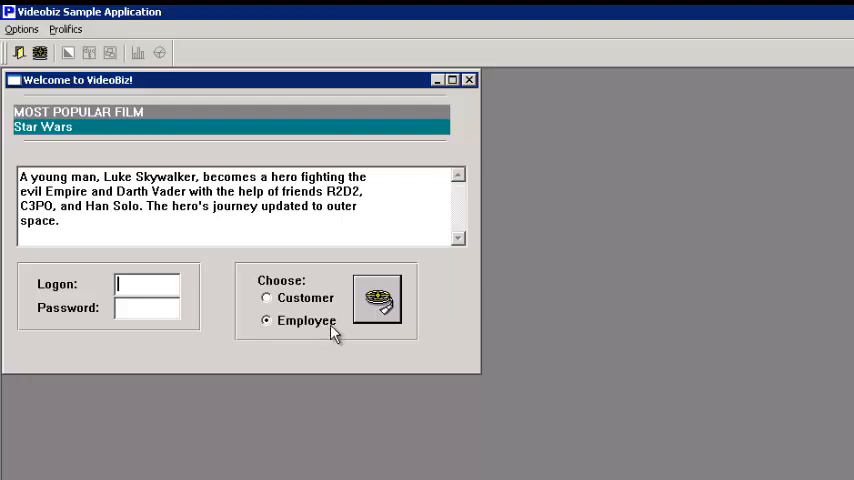
{"action": "left_click", "coordinate": [268, 298]}
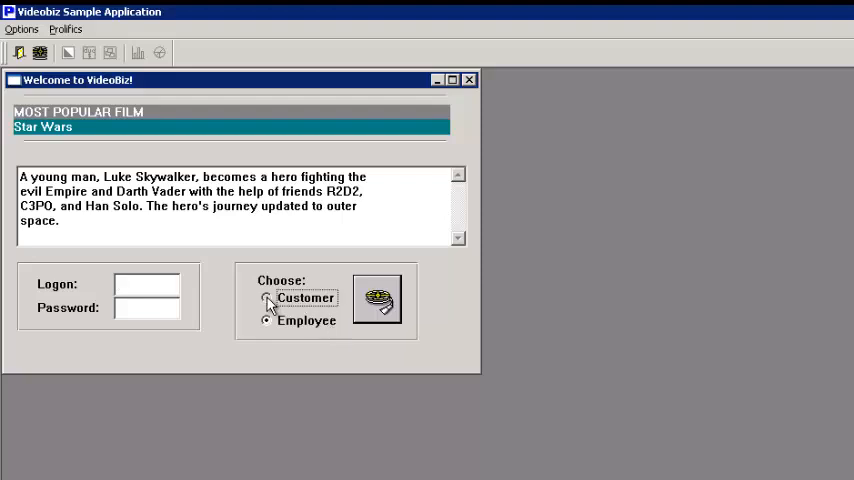
{"action": "left_click", "coordinate": [266, 296]}
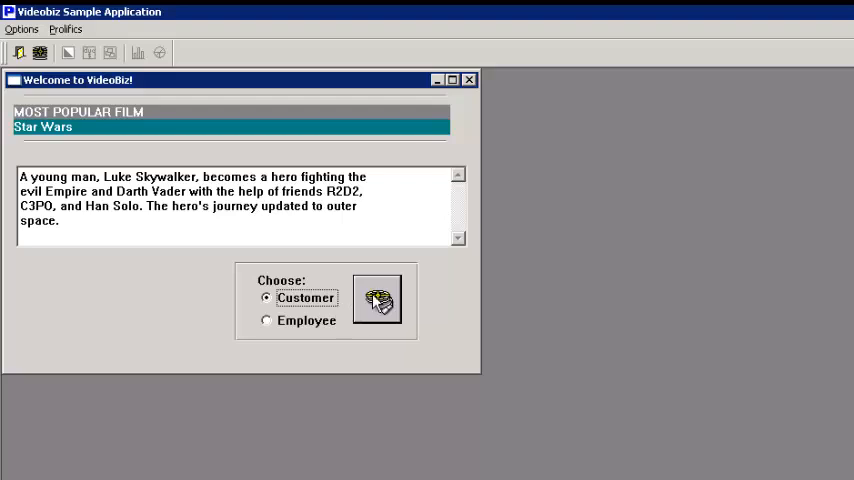
{"action": "left_click", "coordinate": [376, 298]}
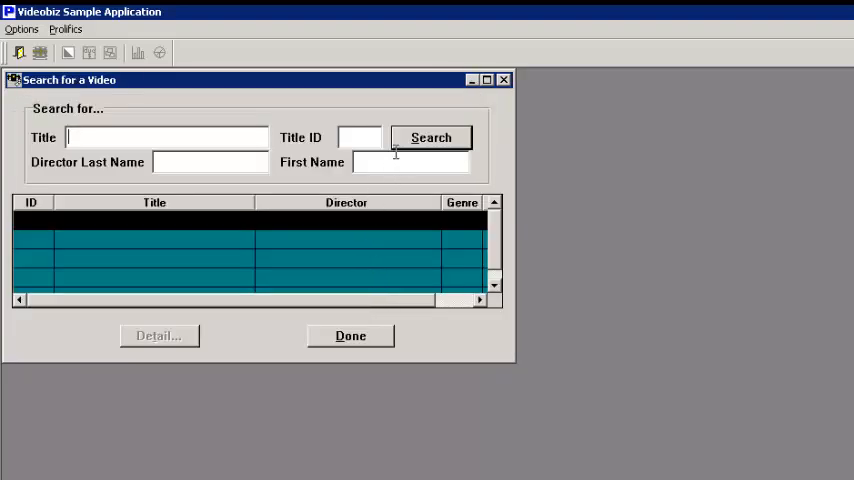
List all videos, then search for titles matching A and scroll to Aliens
{"action": "left_click", "coordinate": [432, 136]}
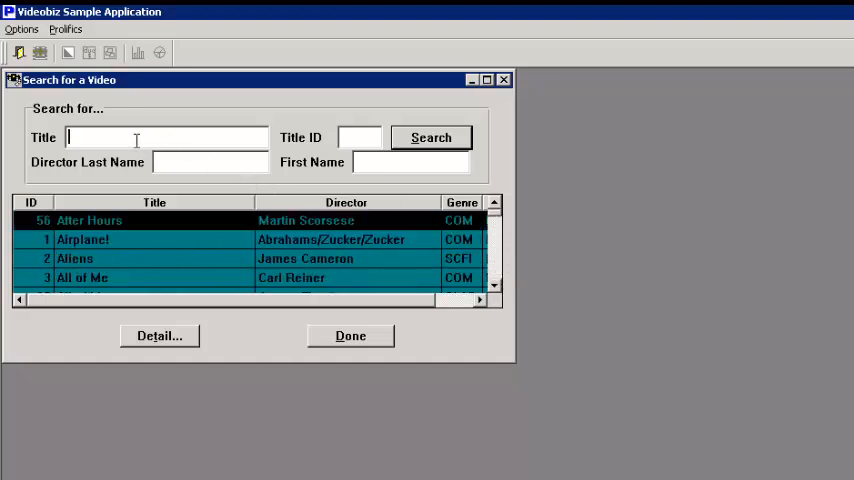
{"action": "type", "text": "A"}
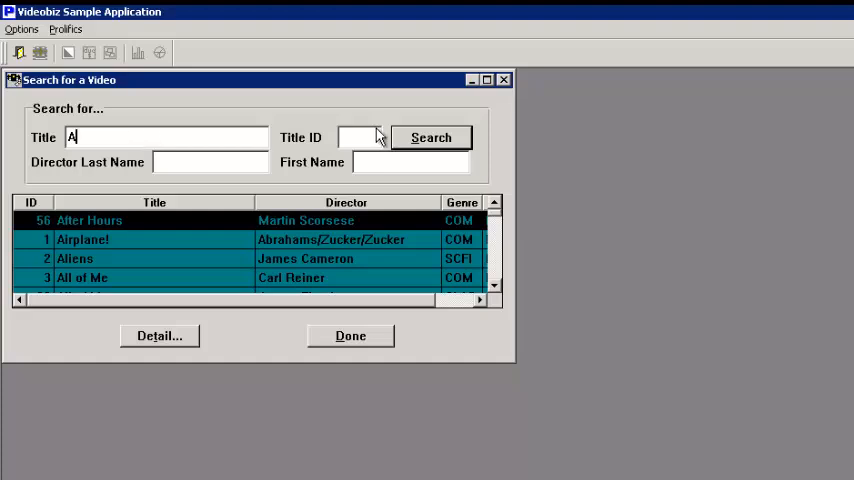
{"action": "mouse_move", "coordinate": [412, 140]}
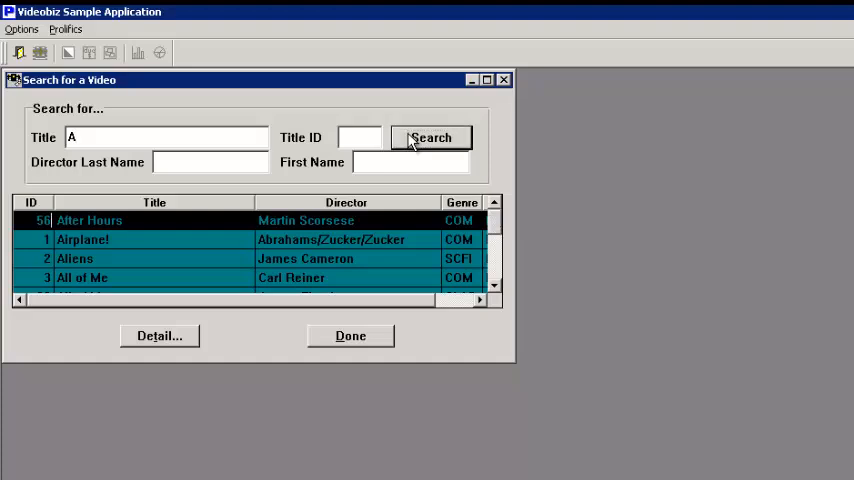
{"action": "left_click", "coordinate": [432, 136]}
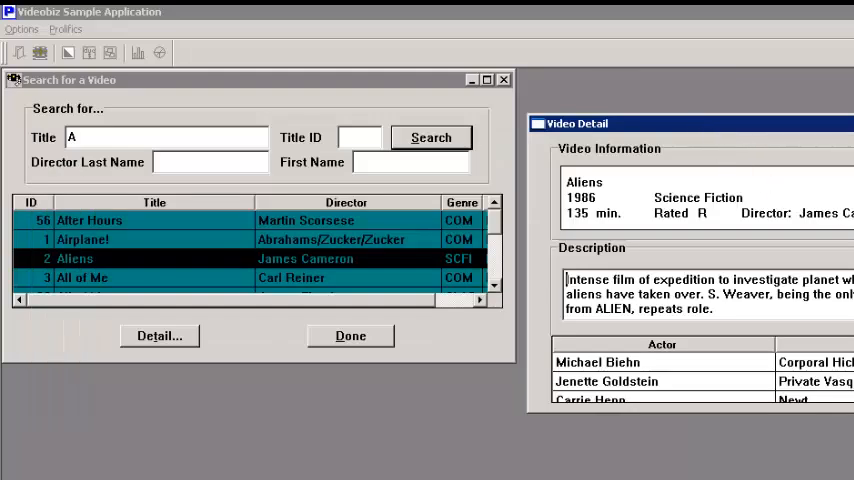
{"action": "scroll", "scroll_direction": "down", "scroll_amount": 3}
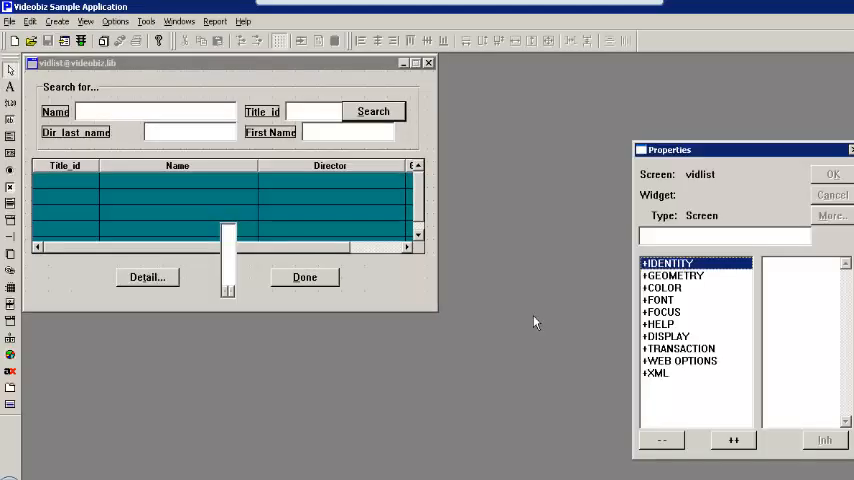
{"action": "mouse_move", "coordinate": [590, 292]}
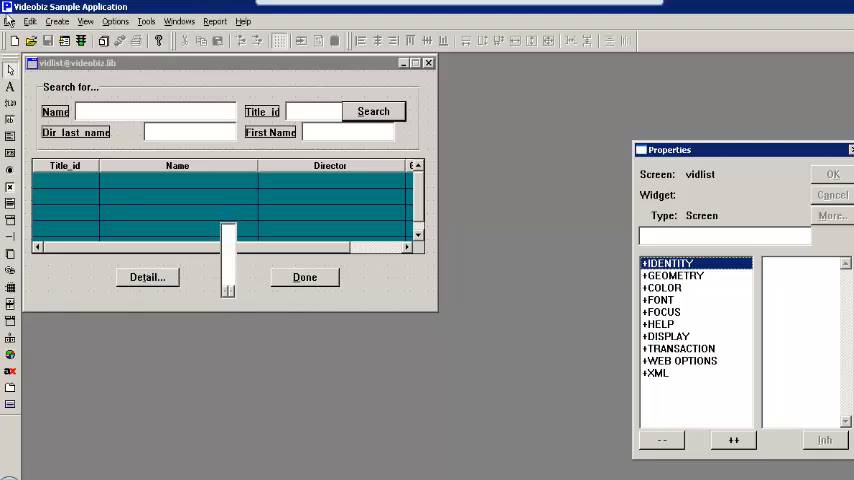
Review the vidlist screen's Component identity properties and its vidsearch JPL procedure code
{"action": "left_click", "coordinate": [10, 20]}
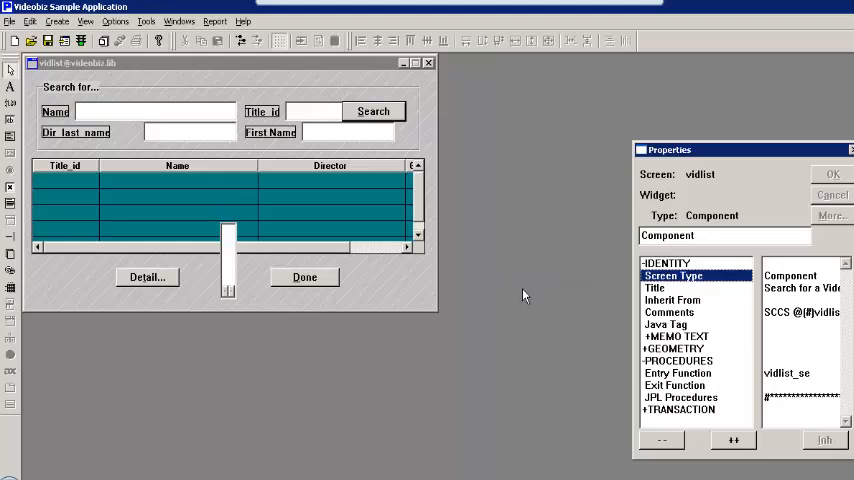
{"action": "mouse_move", "coordinate": [520, 280]}
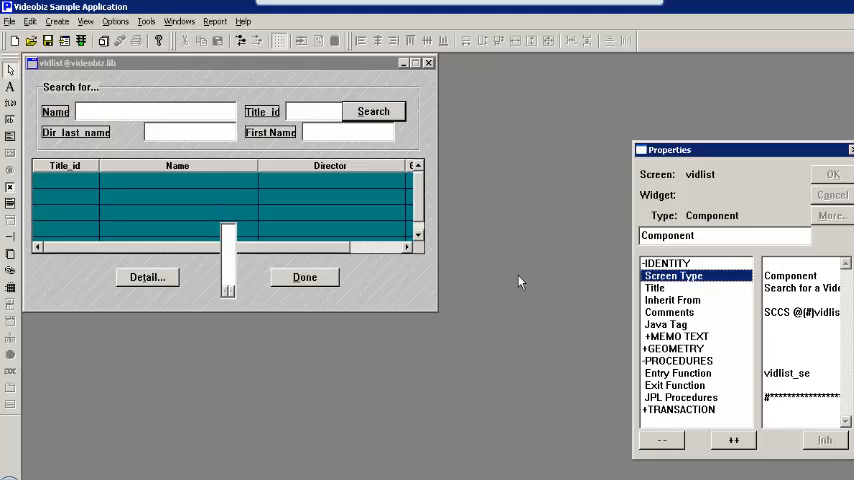
{"action": "mouse_move", "coordinate": [512, 258]}
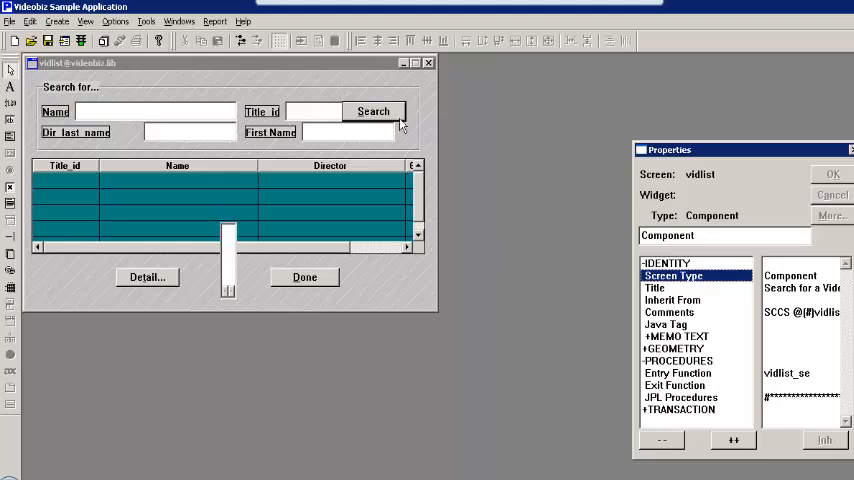
{"action": "left_click", "coordinate": [372, 112]}
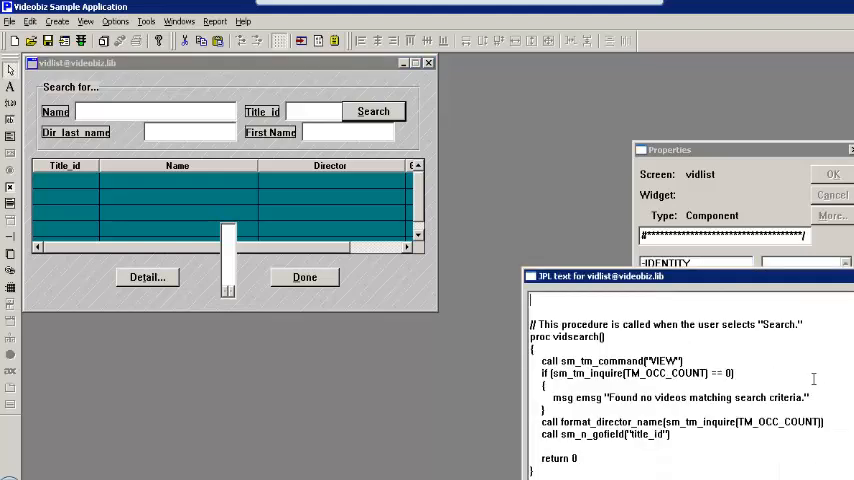
{"action": "scroll", "scroll_direction": "down", "scroll_amount": 3}
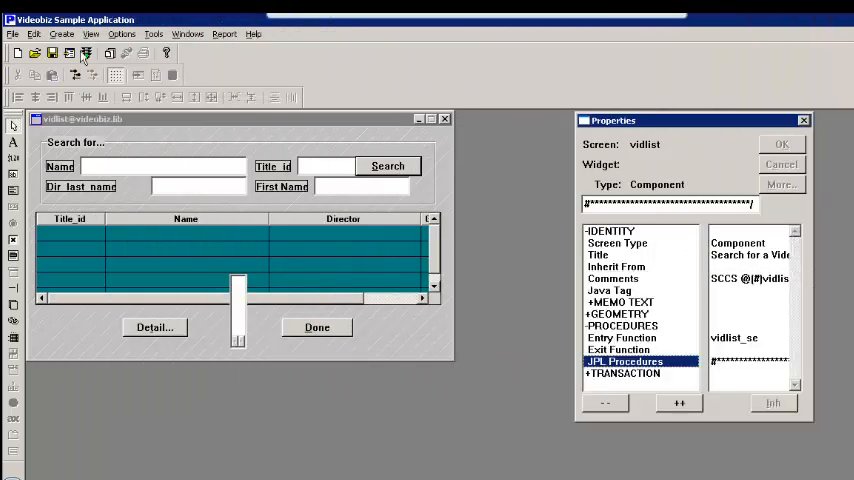
Reach the vidsearch method's parameter dialog via the component interface definition
{"action": "left_click", "coordinate": [92, 32]}
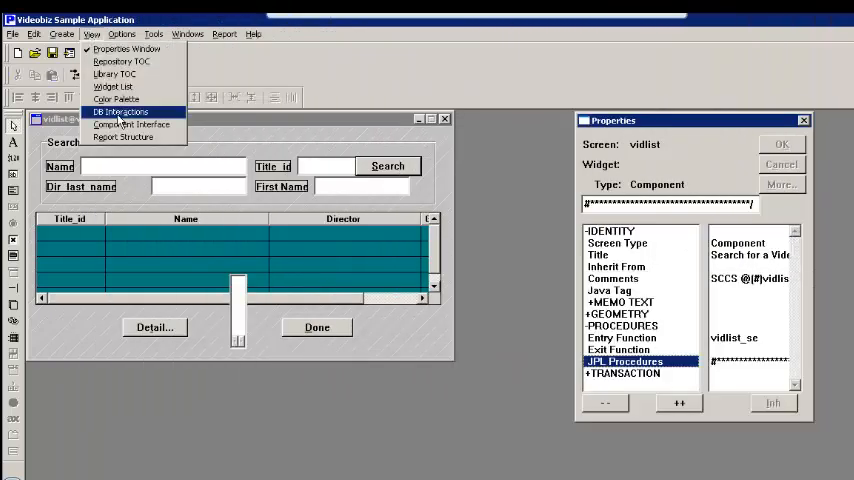
{"action": "left_click", "coordinate": [132, 124]}
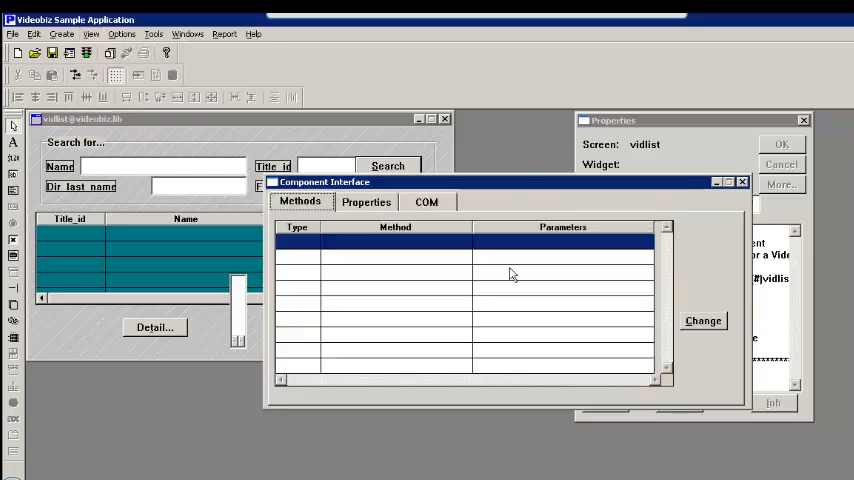
{"action": "left_click", "coordinate": [702, 320]}
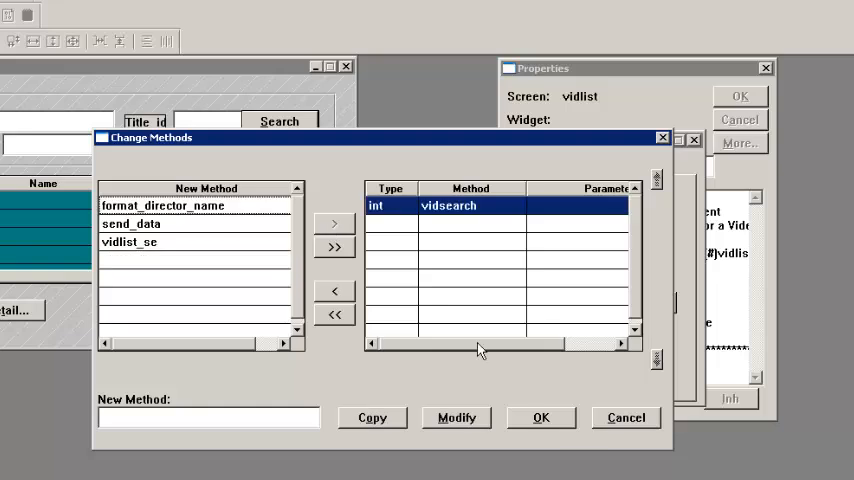
{"action": "left_click", "coordinate": [456, 416]}
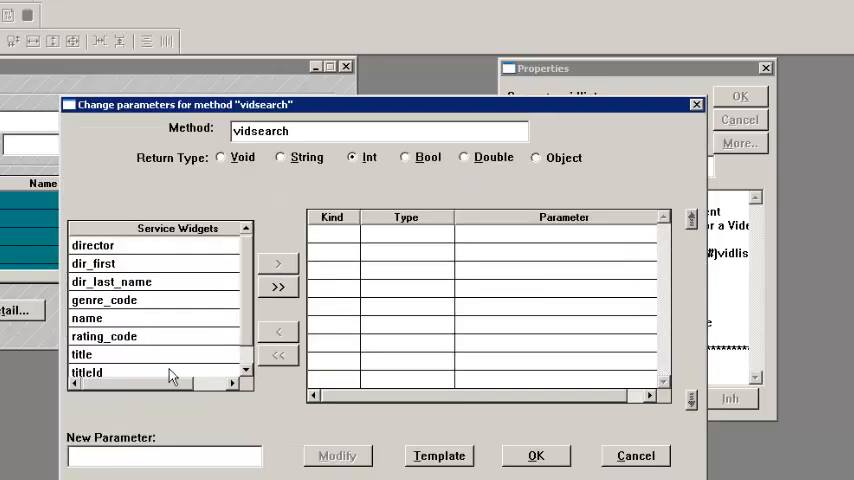
Add titleId, title and dir_first as parameters and confirm title_id as an output string array
{"action": "left_click", "coordinate": [88, 372]}
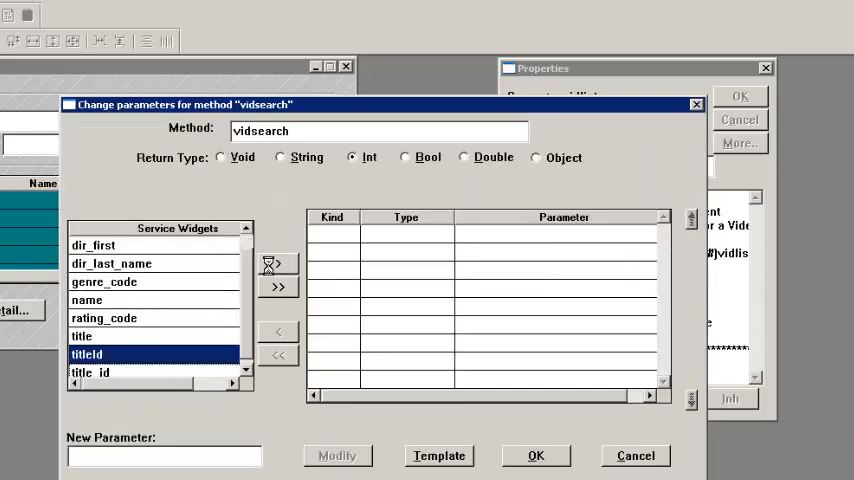
{"action": "left_click", "coordinate": [280, 262]}
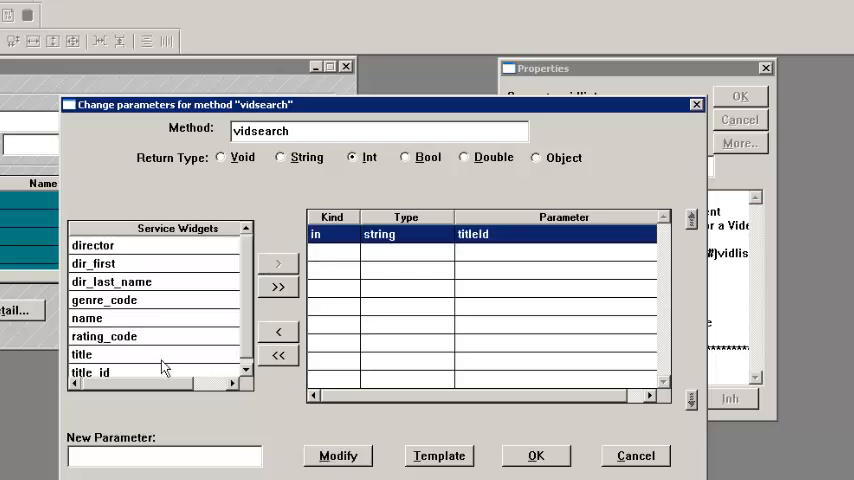
{"action": "left_click", "coordinate": [80, 354]}
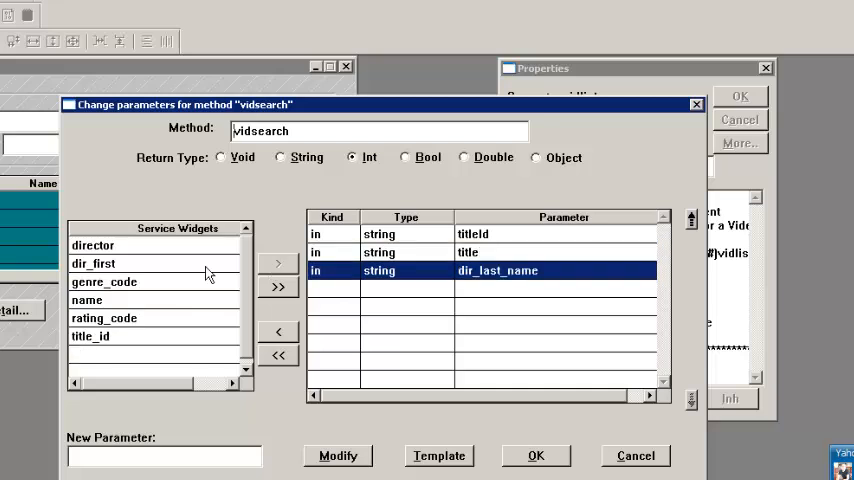
{"action": "left_click", "coordinate": [92, 264]}
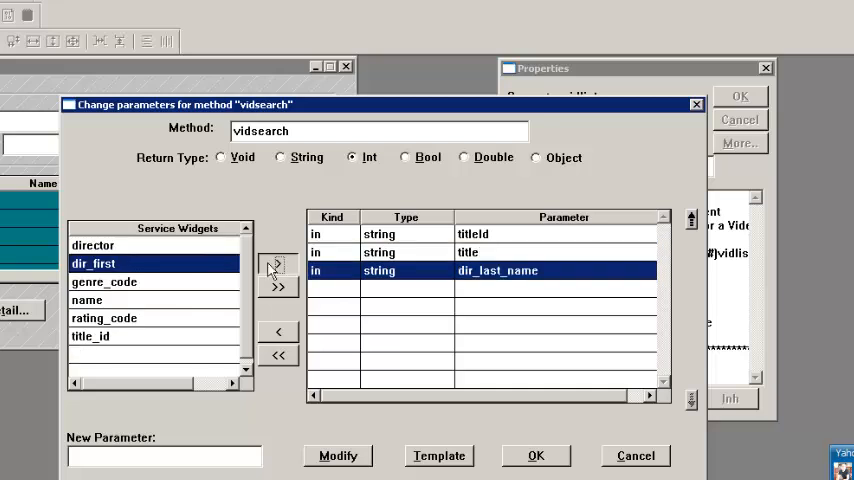
{"action": "left_click", "coordinate": [276, 264]}
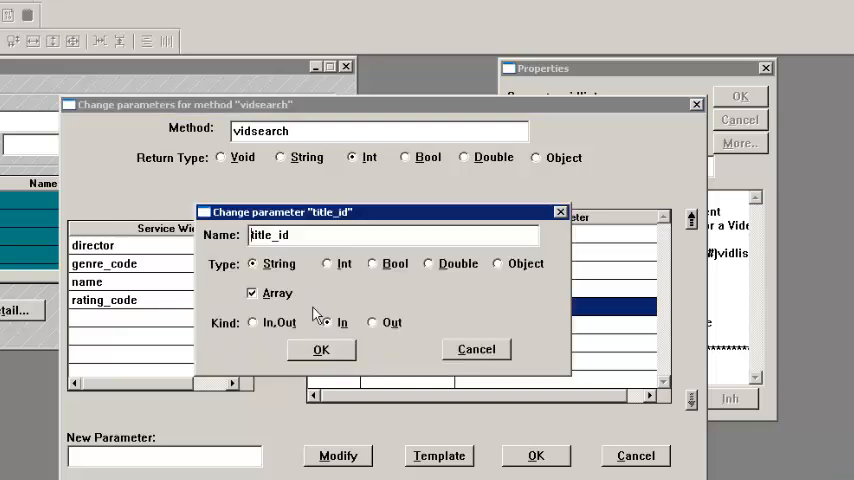
{"action": "left_click", "coordinate": [320, 348]}
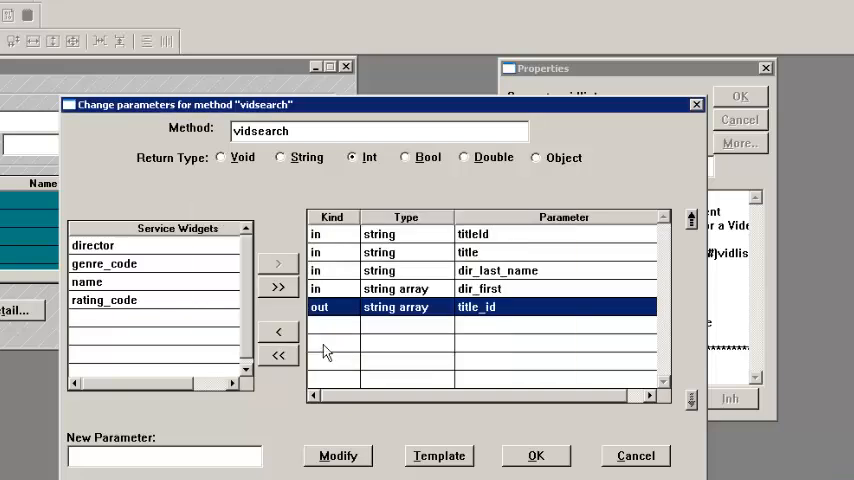
Add name, rating_code and genre_code as output string-array parameters and confirm
{"action": "left_click", "coordinate": [88, 280]}
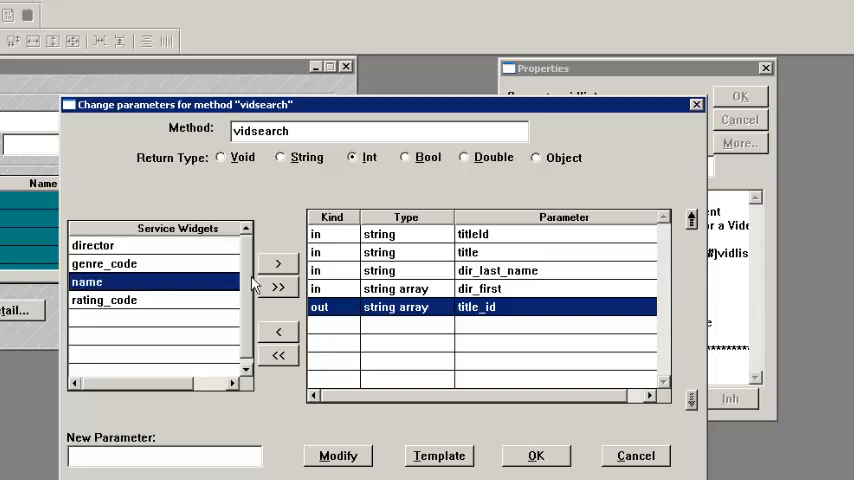
{"action": "double_click", "coordinate": [86, 282]}
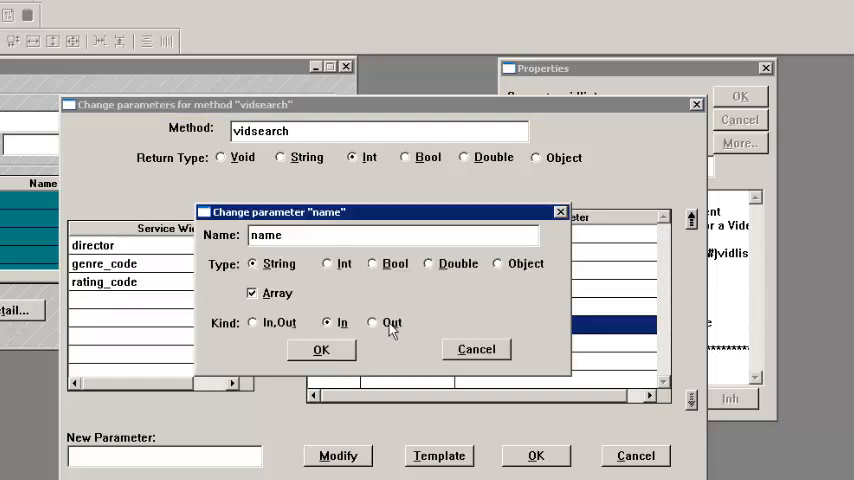
{"action": "left_click", "coordinate": [320, 348]}
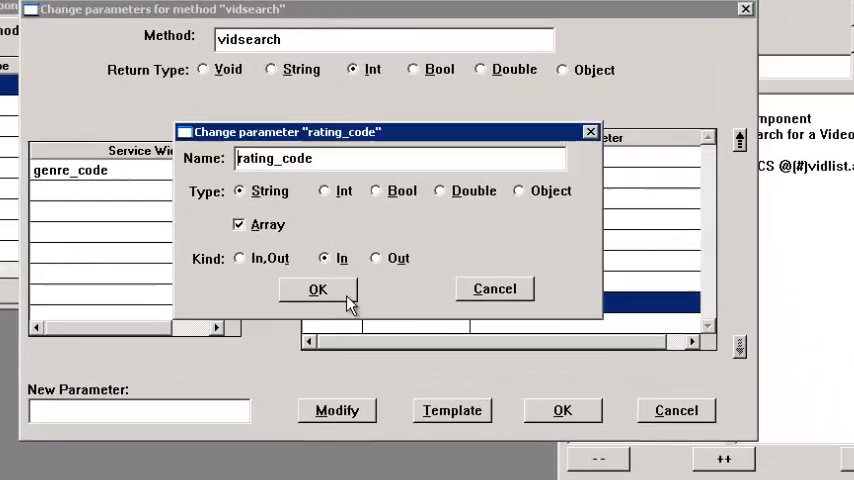
{"action": "left_click", "coordinate": [316, 288]}
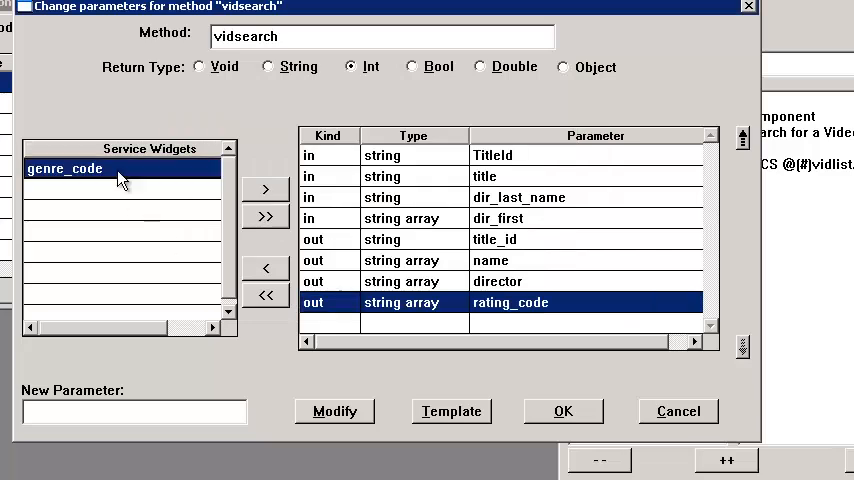
{"action": "left_click", "coordinate": [264, 188]}
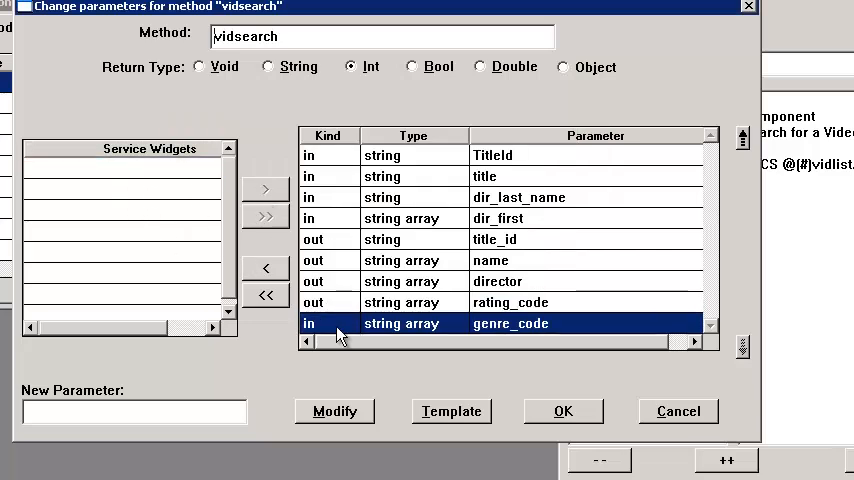
{"action": "left_click", "coordinate": [334, 412]}
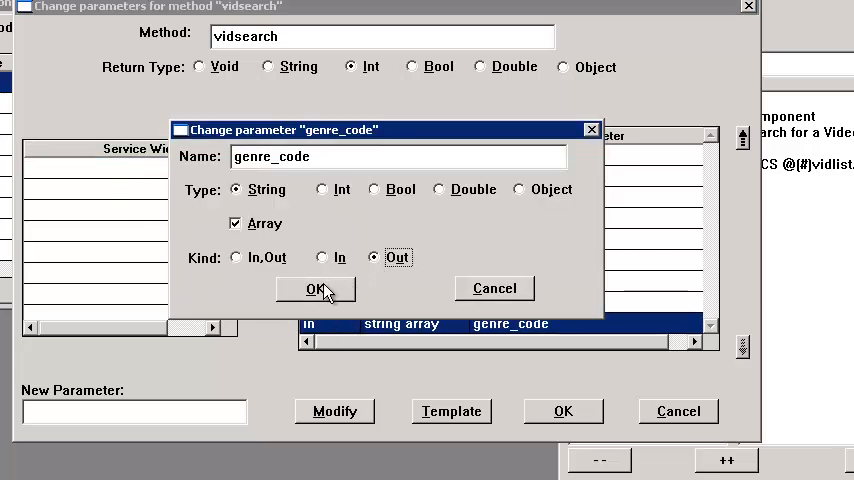
{"action": "left_click", "coordinate": [316, 288]}
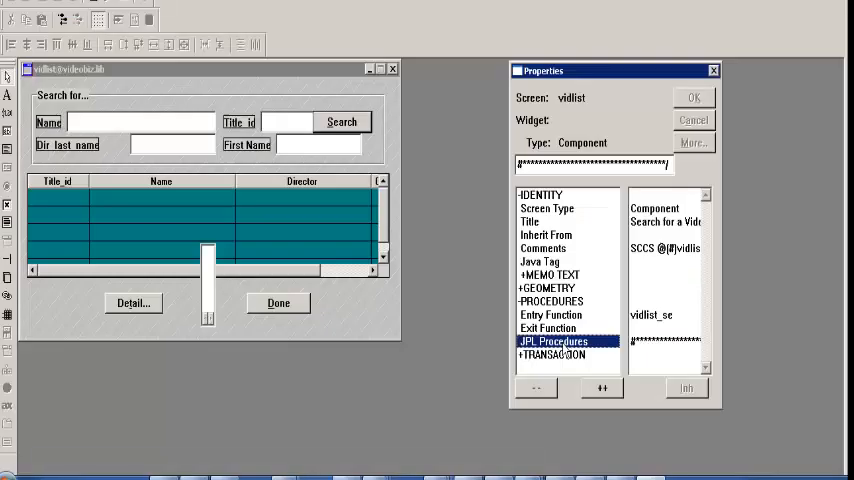
Place receive_args(title, titleId, dir_last_name, dir_first) and return_args(title_id, name, director, genre_code, rating_code) inside proc vidsearch()
{"action": "double_click", "coordinate": [552, 340]}
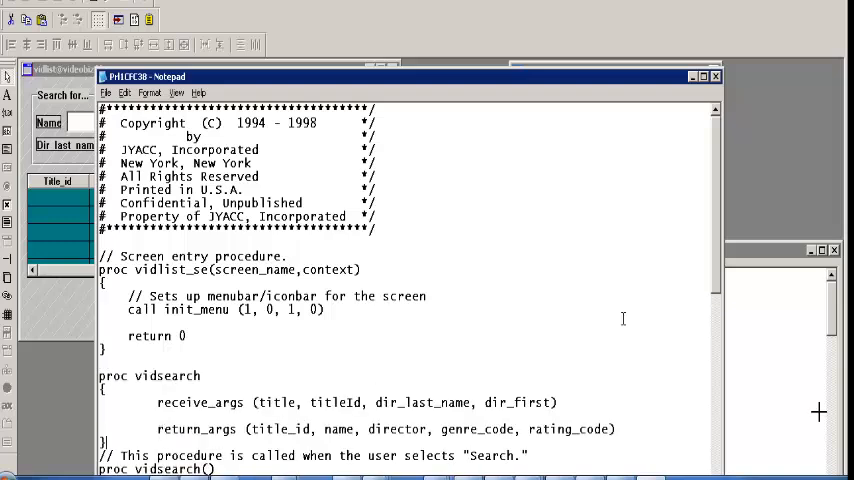
{"action": "mouse_move", "coordinate": [580, 304]}
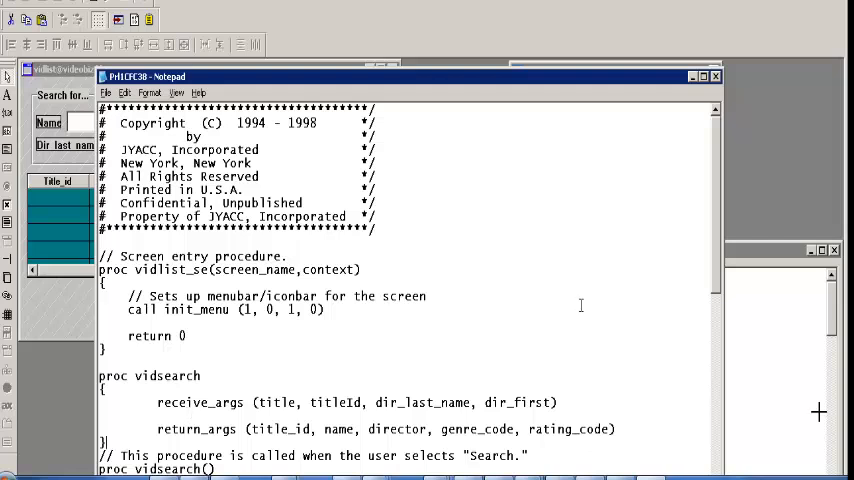
{"action": "scroll", "scroll_direction": "down", "scroll_amount": 3}
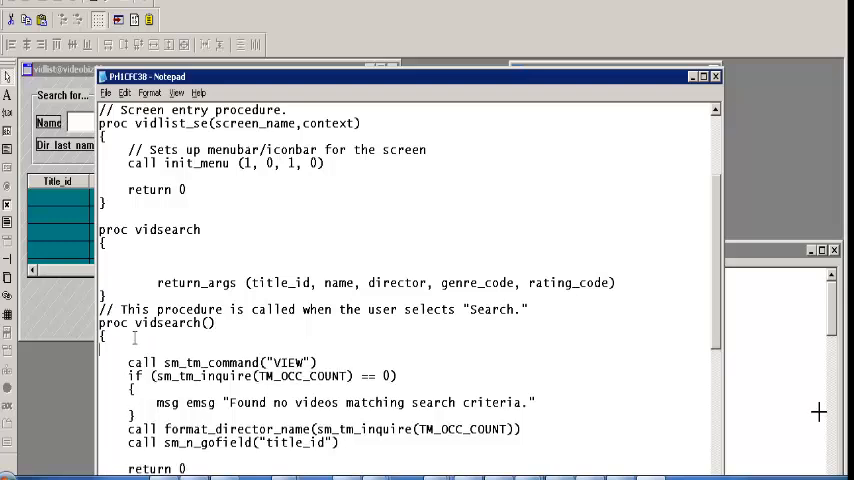
{"action": "type", "text": "receive_args (title, titleId, dir_last_name, dir_first)"}
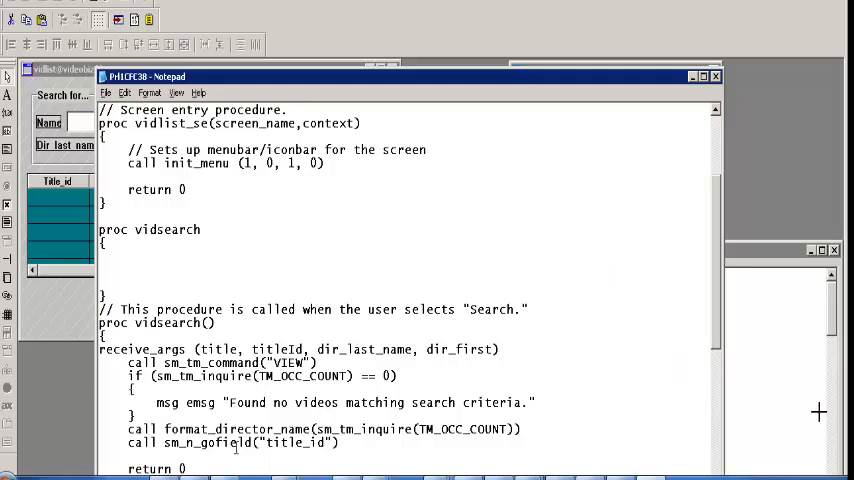
{"action": "type", "text": "return_args (title_id, name, director, genre_code, rating_code)"}
{"action": "type", "text": "if"}
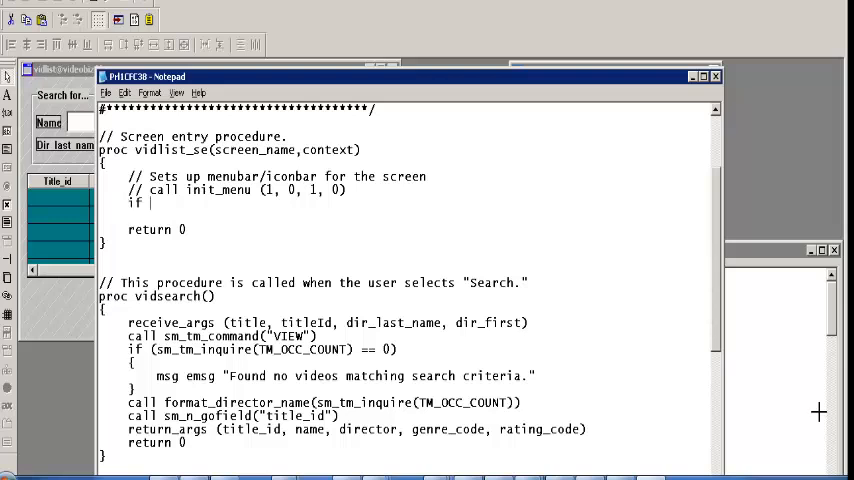
Add a connect_to_database check returning on -1 and a public vidstore.jpl declaration
{"action": "type", "text": "con"}
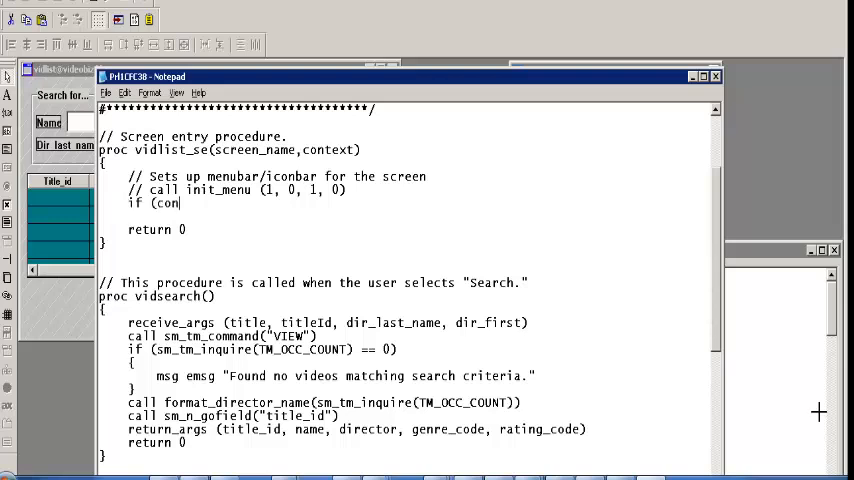
{"action": "type", "text": "nect_to"}
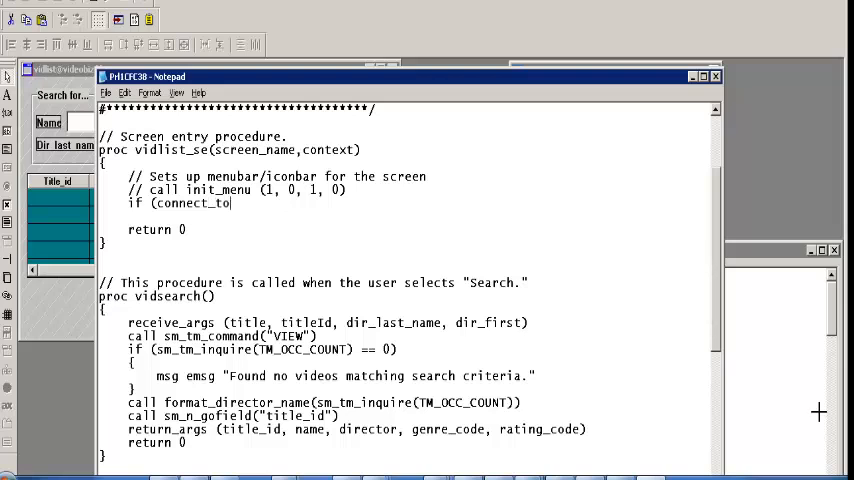
{"action": "type", "text": "database() != 0)"}
{"action": "type", "text": "return"}
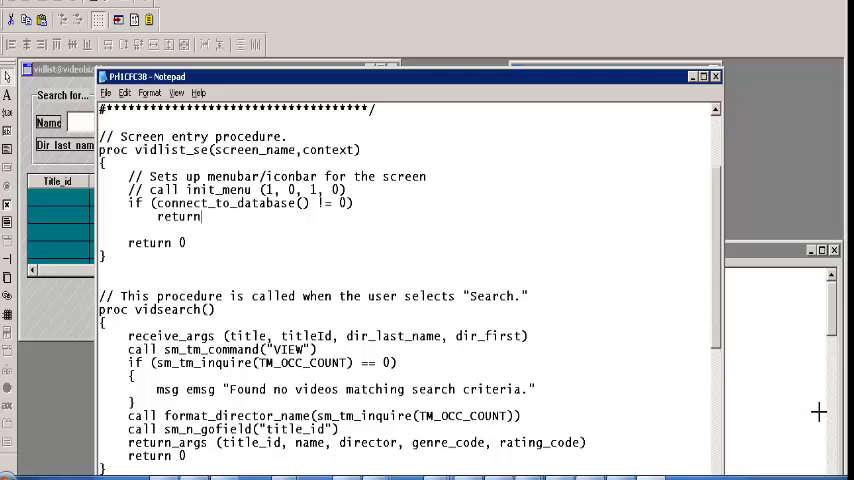
{"action": "type", "text": "-1"}
{"action": "left_click", "coordinate": [406, 122]}
{"action": "type", "text": "p"}
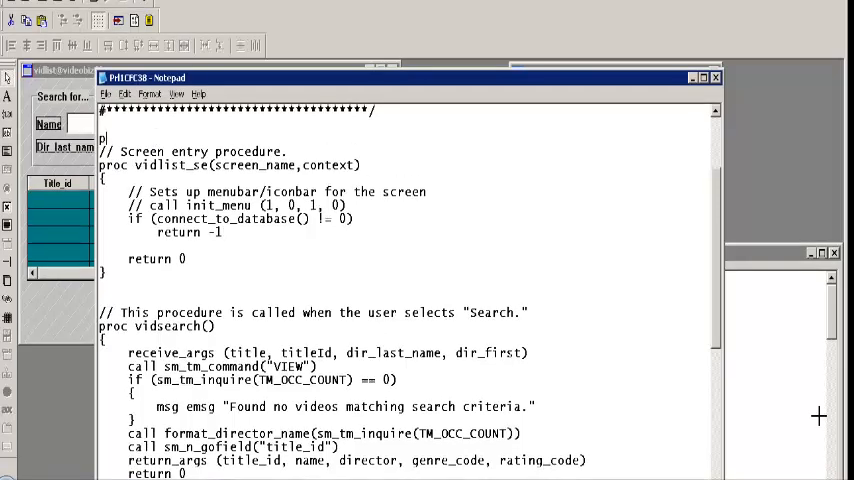
{"action": "type", "text": "ublic"}
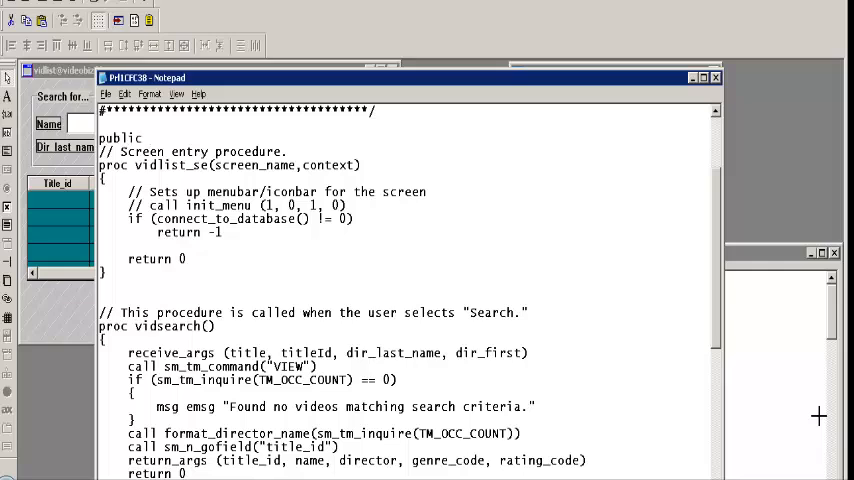
{"action": "type", "text": "vidstore.jpl"}
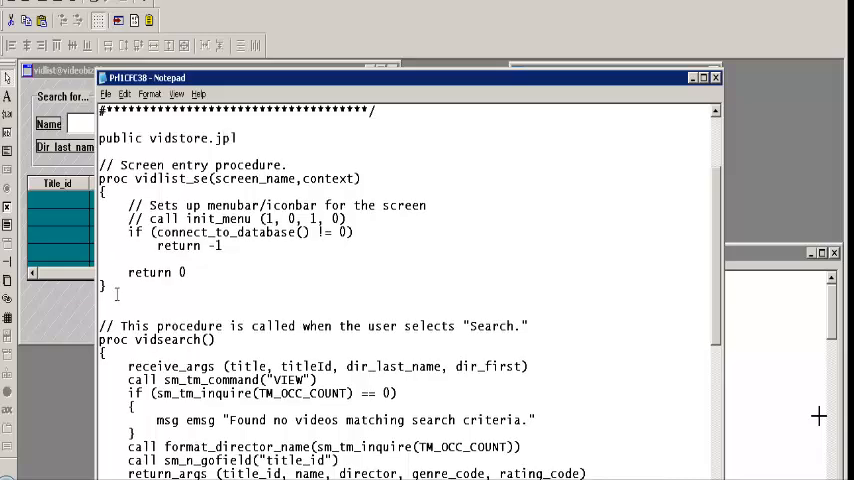
Write proc vidlist_ex(screen_name,context) calling dbms close_all_connections, then close the file
{"action": "type", "text": "proc vid"}
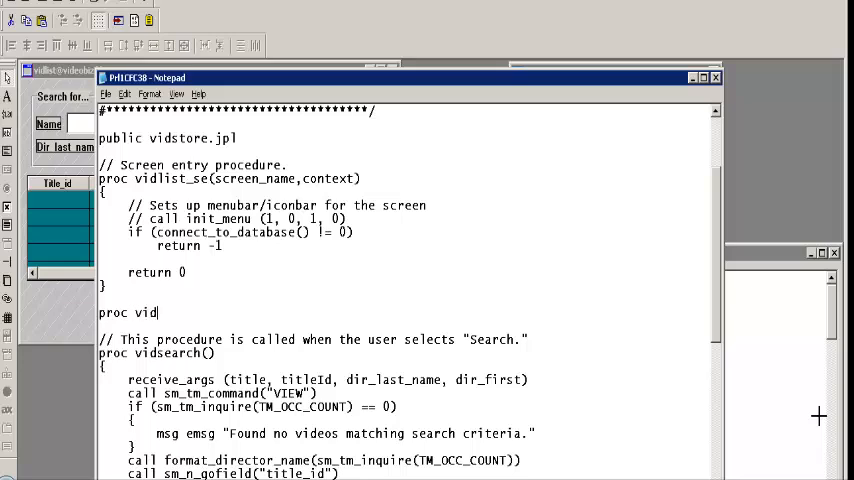
{"action": "type", "text": "list"}
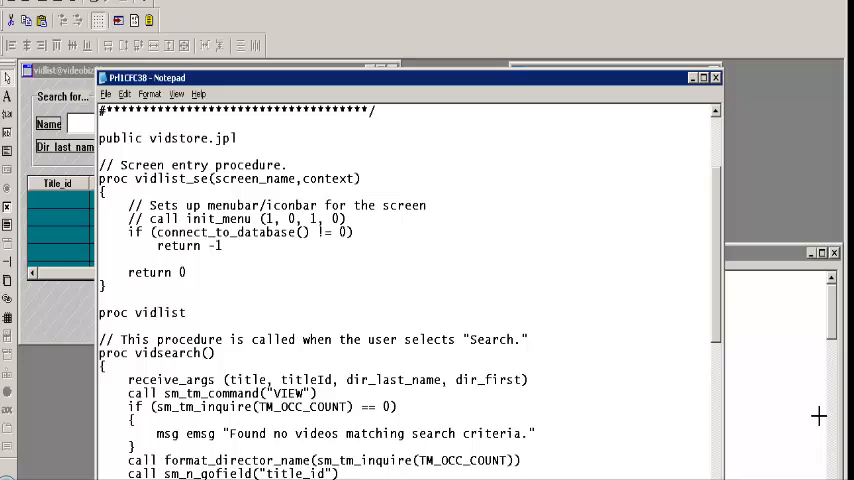
{"action": "type", "text": "_ex(sc"}
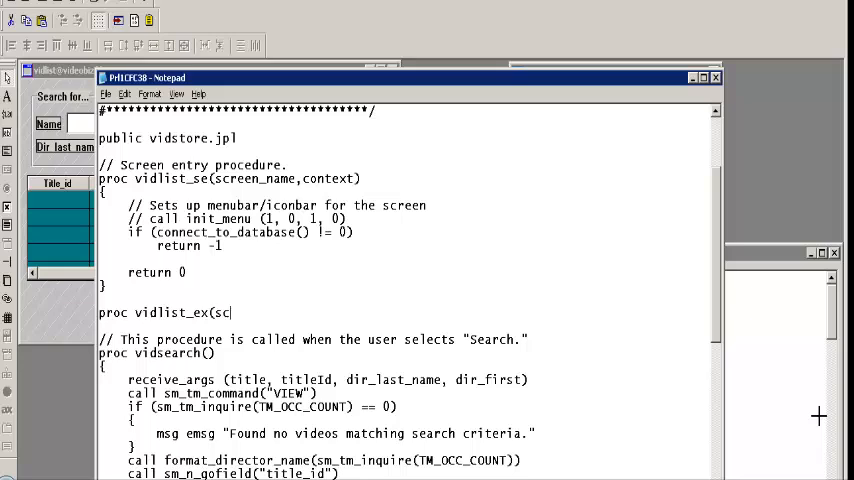
{"action": "type", "text": "reen_name"}
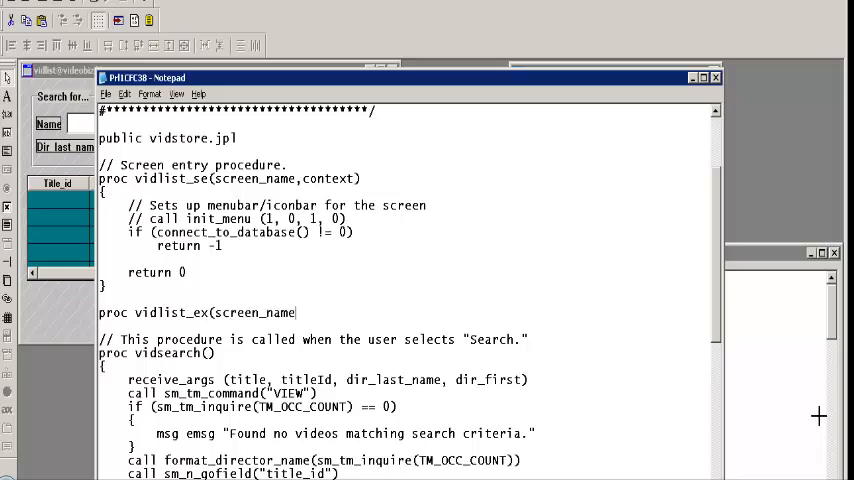
{"action": "type", "text": ",context"}
{"action": "type", "text": "{"}
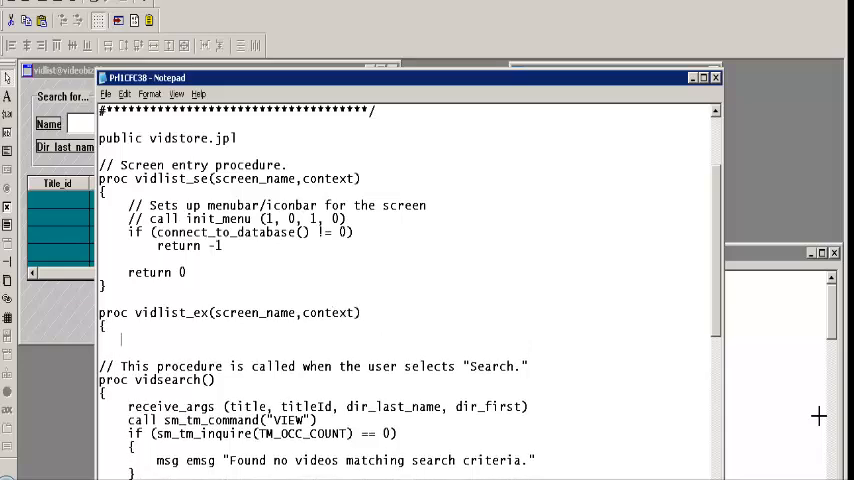
{"action": "type", "text": "dbms close_"}
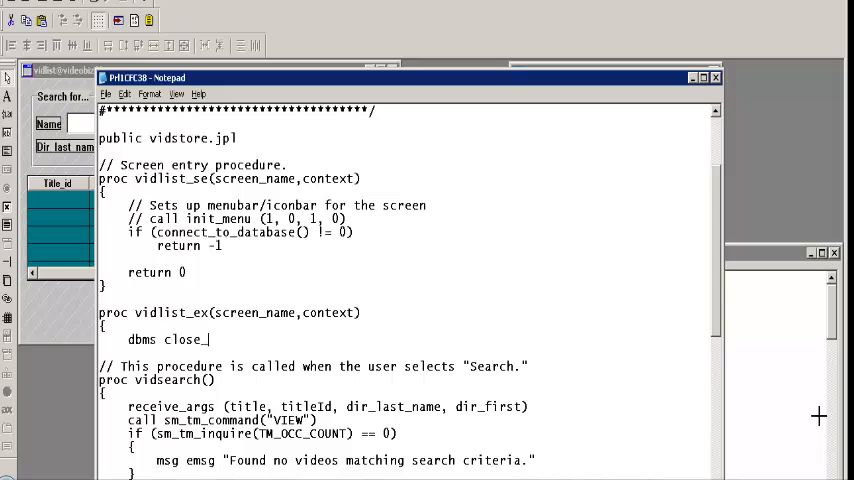
{"action": "type", "text": "all_connections"}
{"action": "type", "text": "}"}
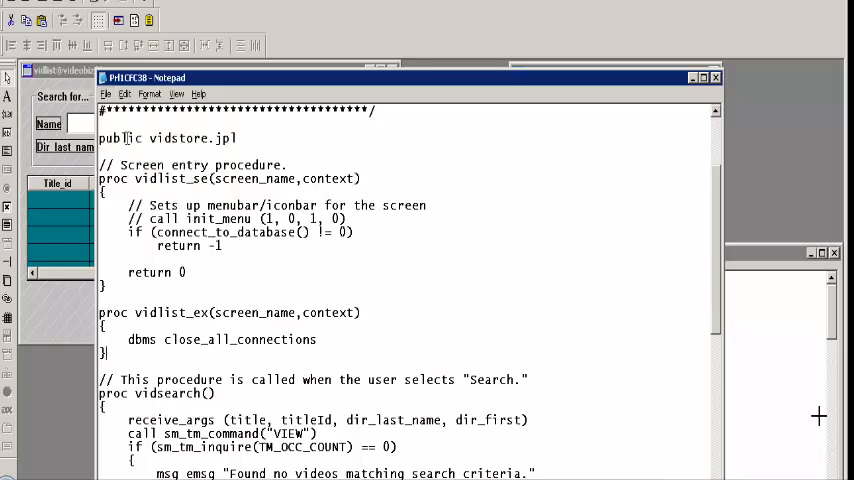
{"action": "left_click", "coordinate": [108, 94]}
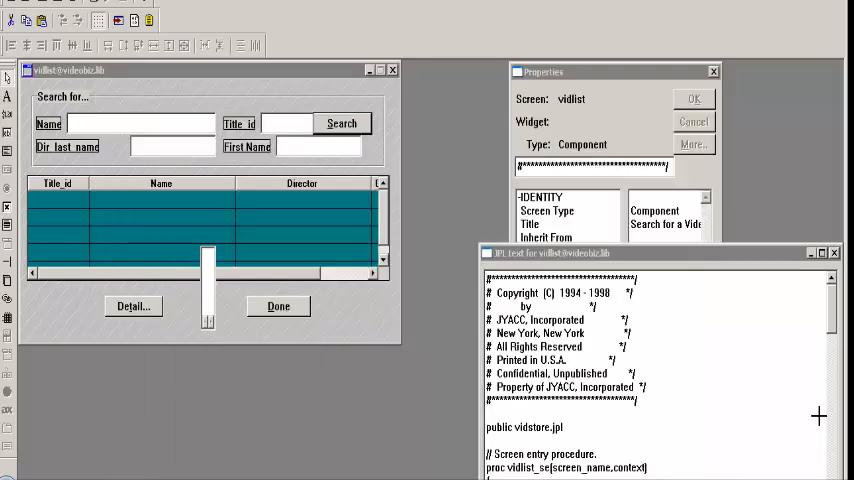
Set the component's Exit Function property to vidlist_ex
{"action": "left_click", "coordinate": [650, 252]}
{"action": "type", "text": "vi"}
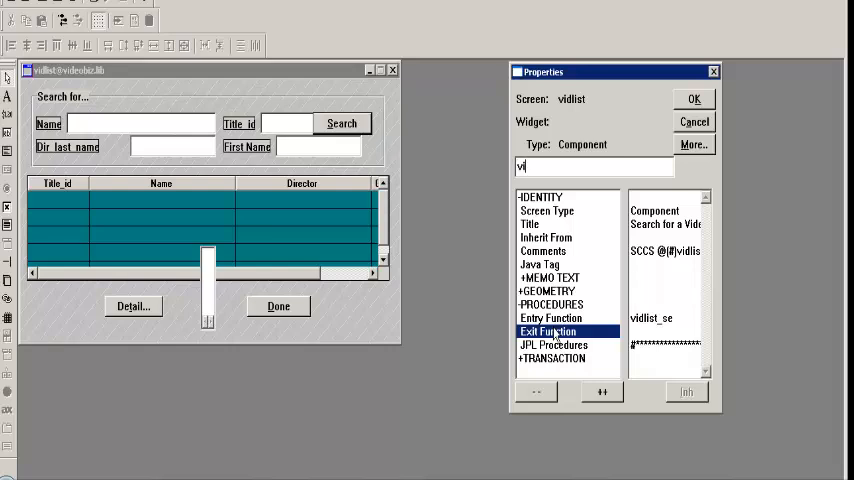
{"action": "type", "text": "dli"}
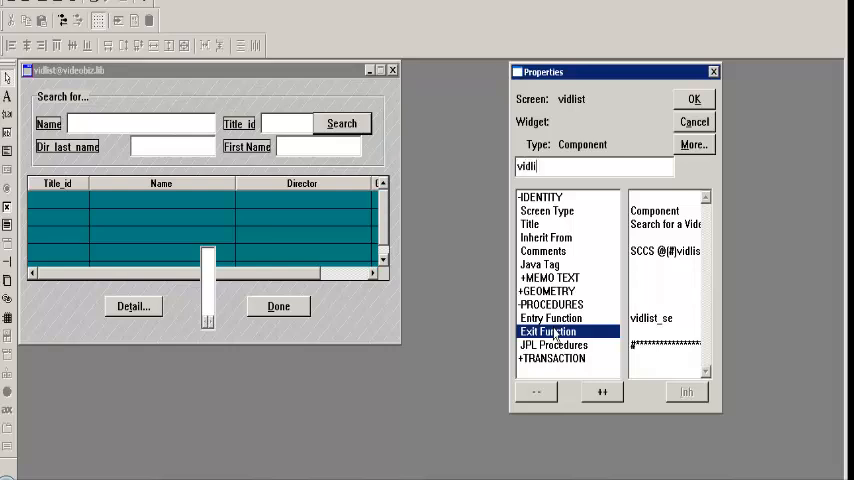
{"action": "type", "text": "st_ex"}
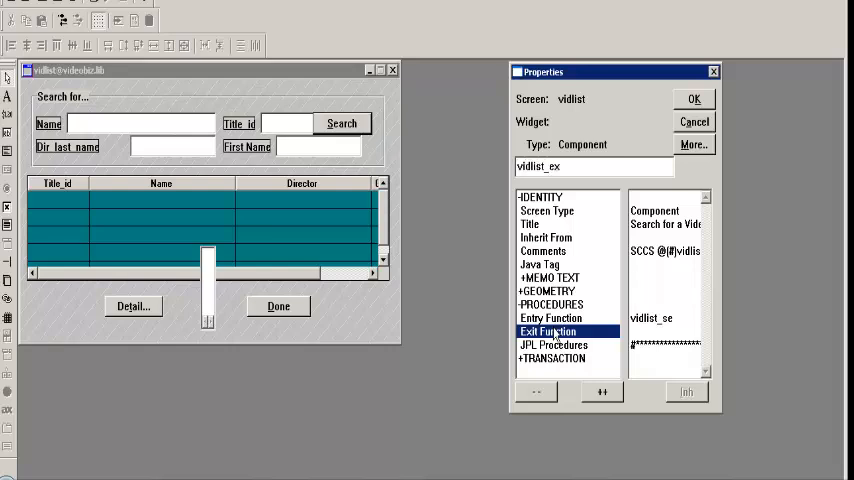
Save the component as member vidsearch in server.lib
{"action": "left_click", "coordinate": [12, 24]}
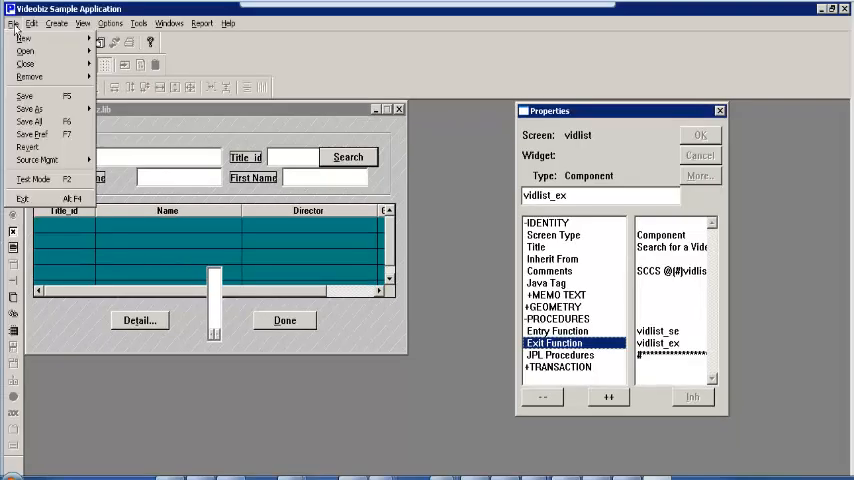
{"action": "mouse_move", "coordinate": [30, 108]}
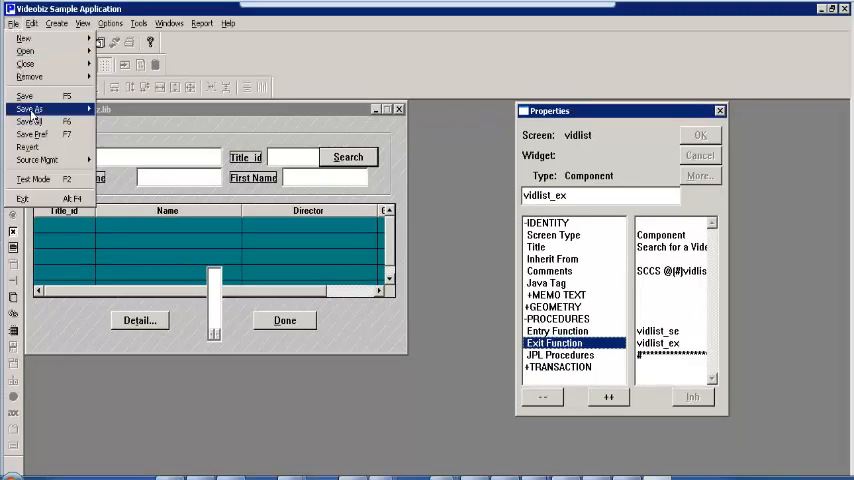
{"action": "left_click", "coordinate": [30, 108]}
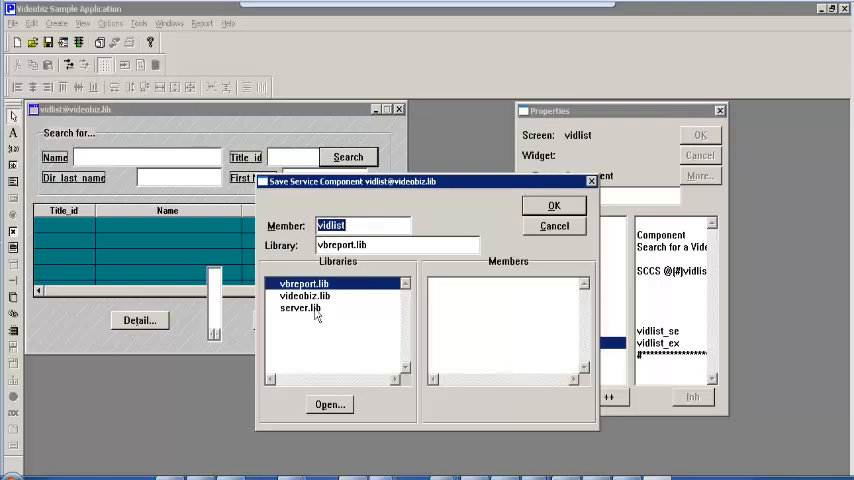
{"action": "left_click", "coordinate": [300, 308]}
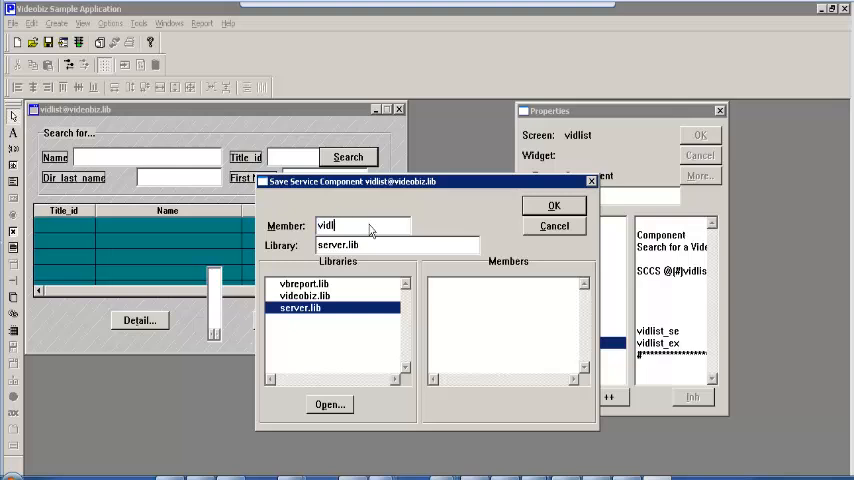
{"action": "type", "text": "search"}
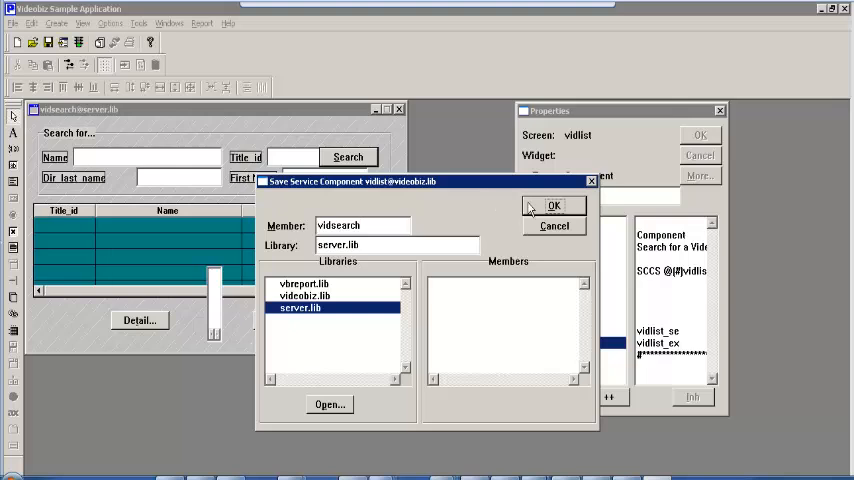
{"action": "left_click", "coordinate": [552, 206]}
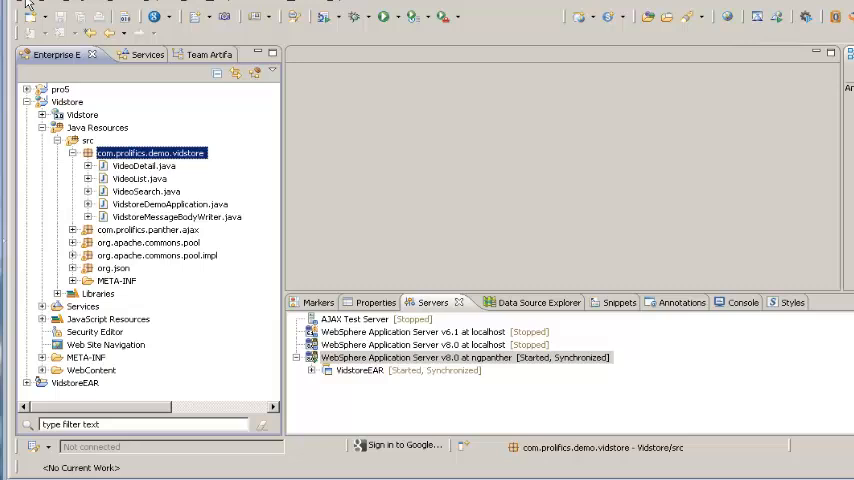
{"action": "left_click", "coordinate": [18, 4]}
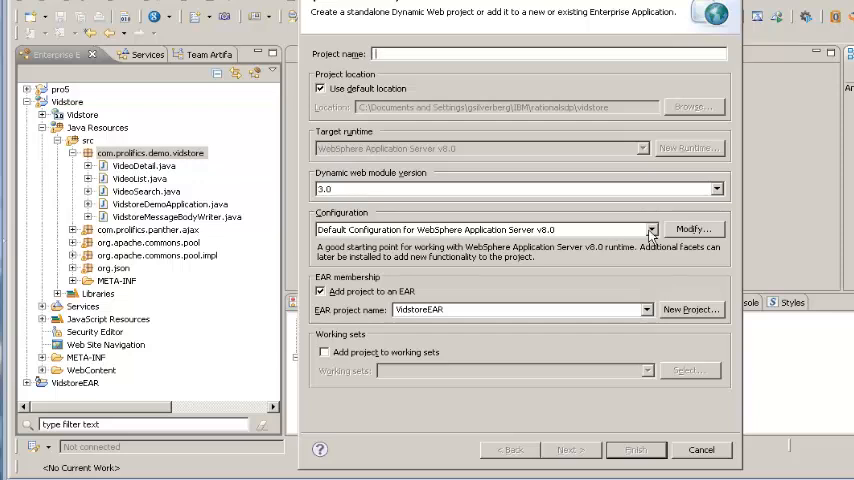
{"action": "left_click", "coordinate": [652, 228]}
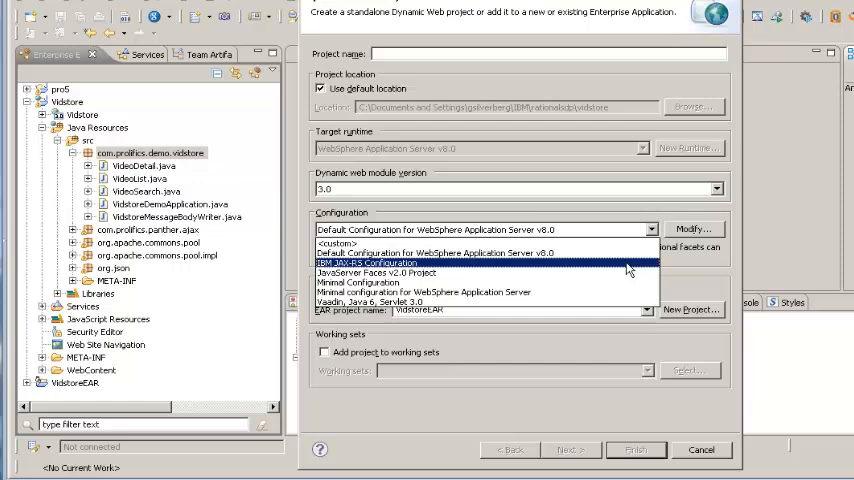
{"action": "left_click", "coordinate": [366, 262]}
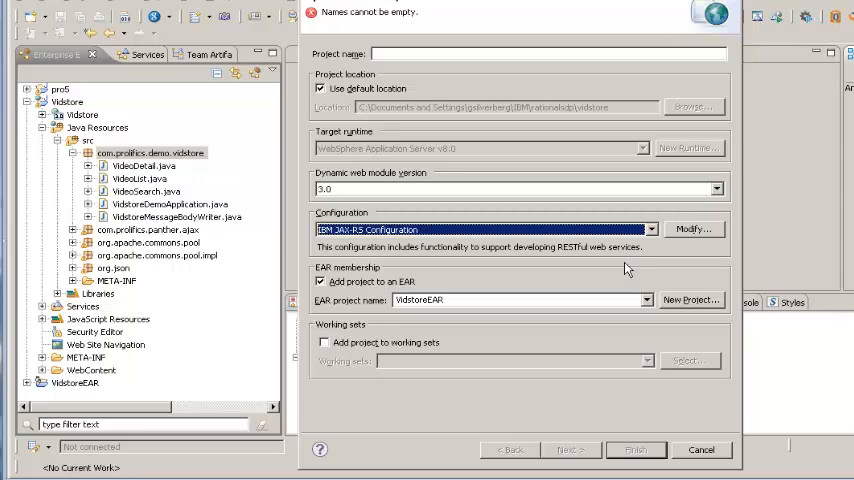
{"action": "left_click", "coordinate": [700, 448]}
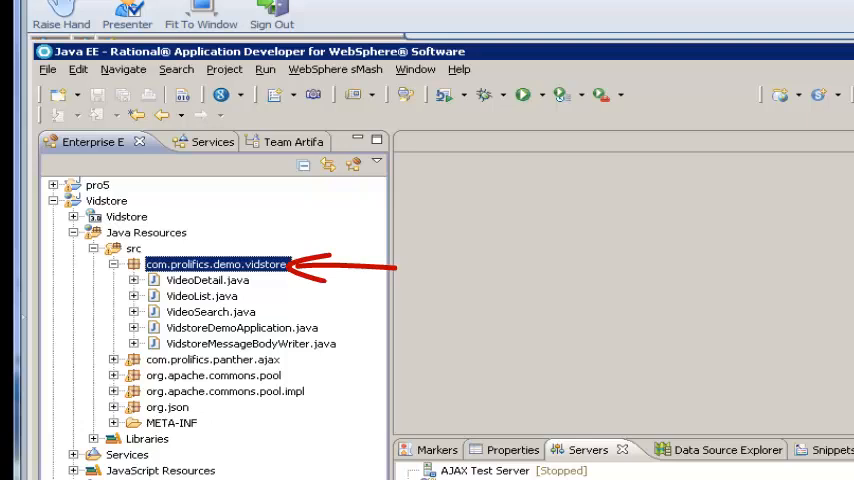
Expand src > com.prolifics.demo.vidstore in Enterprise Explorer and open VideoSearch.java
{"action": "left_click", "coordinate": [210, 312]}
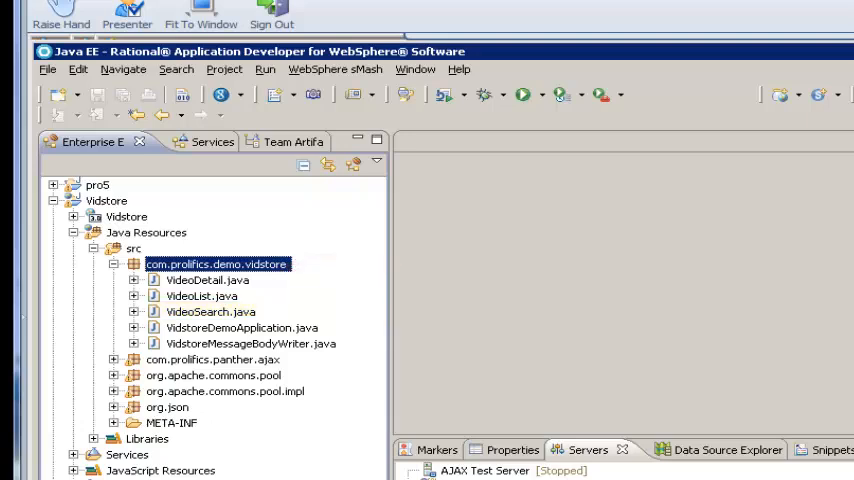
{"action": "left_click", "coordinate": [200, 296]}
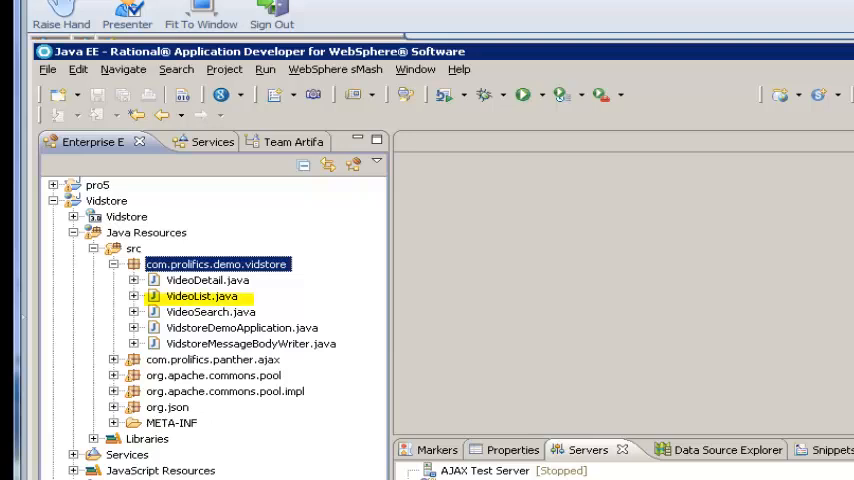
{"action": "left_click", "coordinate": [208, 280]}
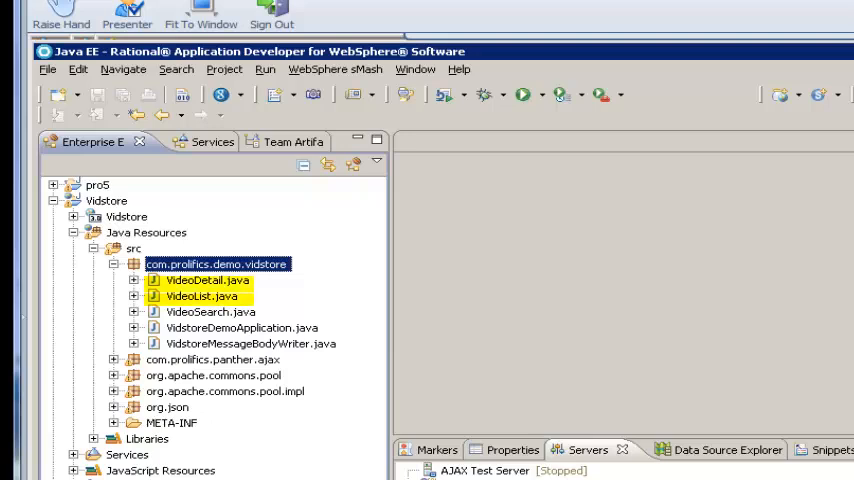
{"action": "left_click", "coordinate": [216, 264]}
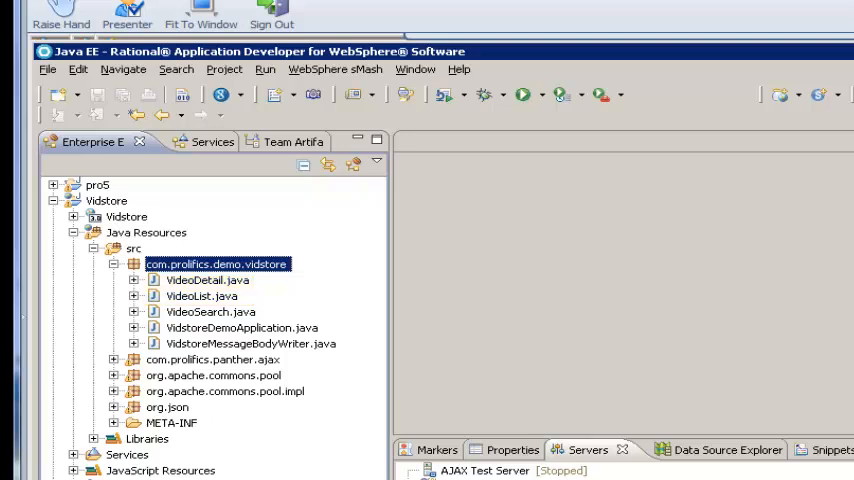
{"action": "left_click", "coordinate": [240, 328]}
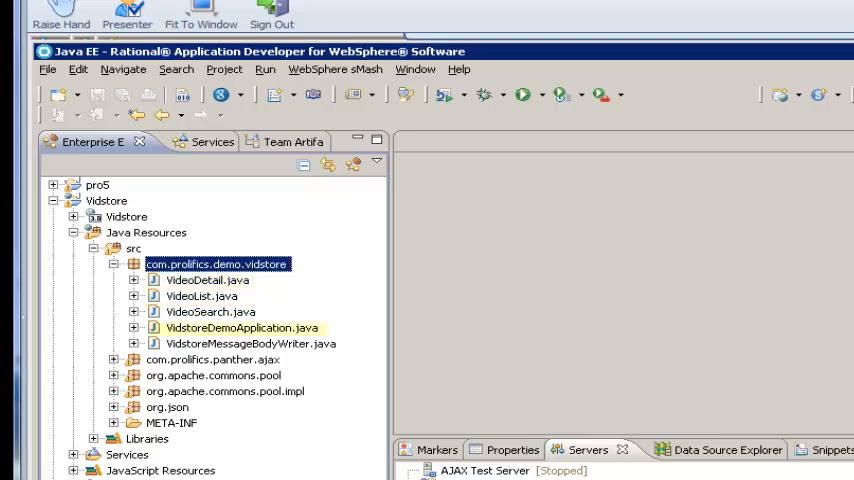
{"action": "left_click", "coordinate": [240, 328]}
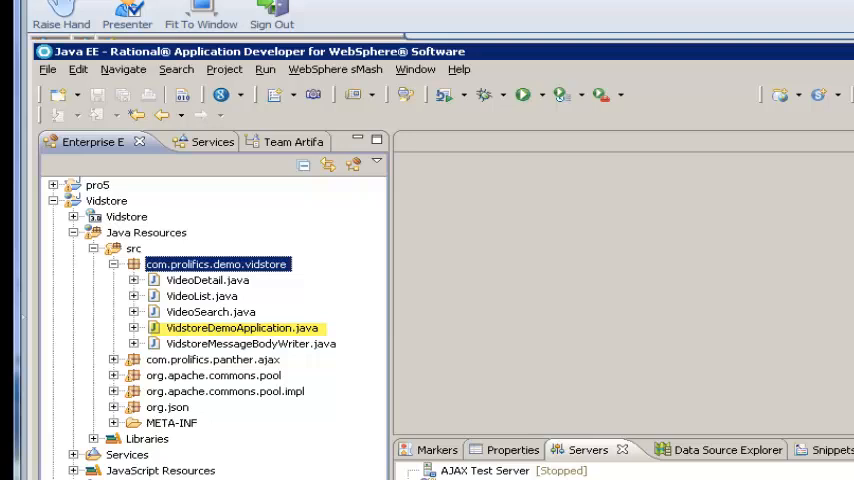
{"action": "left_click", "coordinate": [250, 344]}
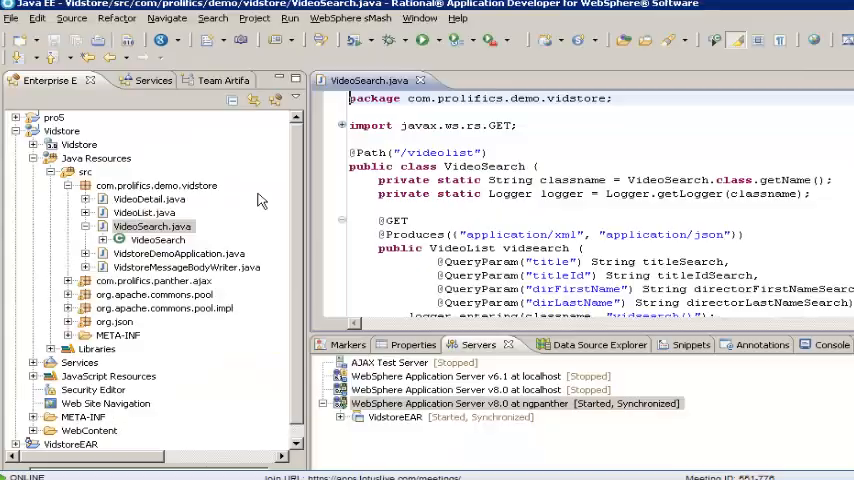
Maximize VideoSearch.java and scroll to the try block calling the vidsearch component
{"action": "double_click", "coordinate": [370, 80]}
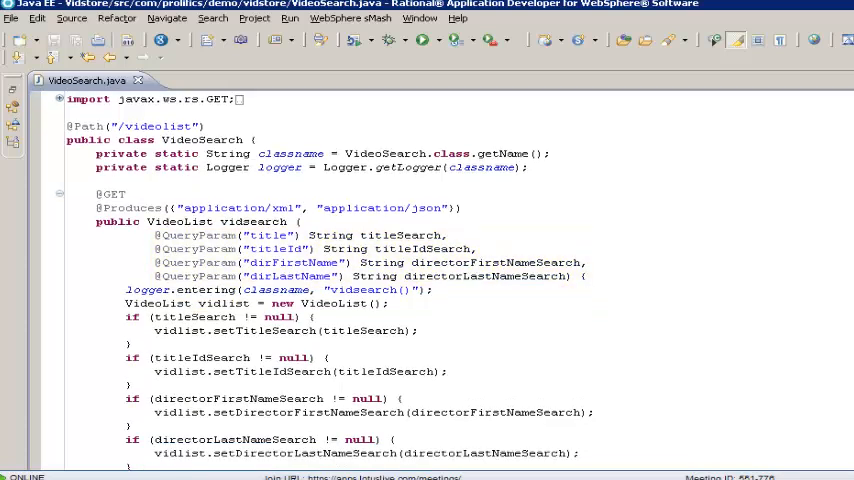
{"action": "scroll", "scroll_direction": "down", "scroll_amount": 3}
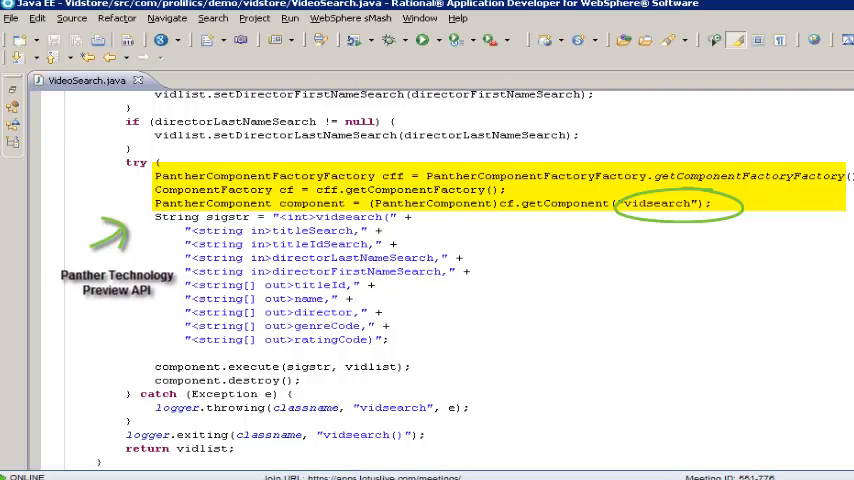
{"action": "scroll", "scroll_direction": "down", "scroll_amount": 3}
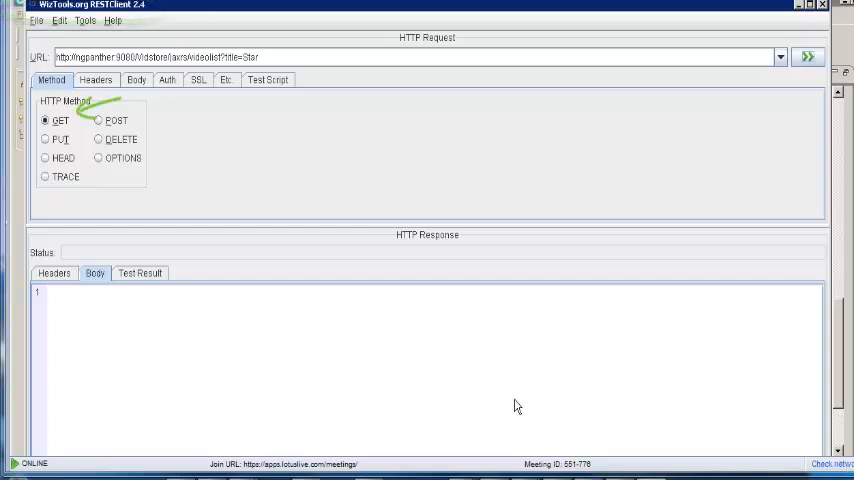
Send the GET title search request to the videolist service
{"action": "left_click", "coordinate": [808, 56]}
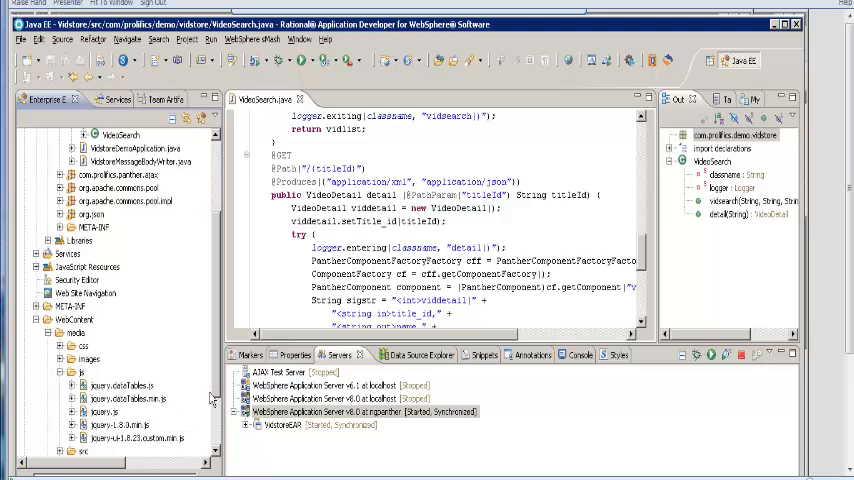
Scroll to the {titleId} details method in VideoSearch.java
{"action": "scroll", "scroll_direction": "down", "scroll_amount": 3}
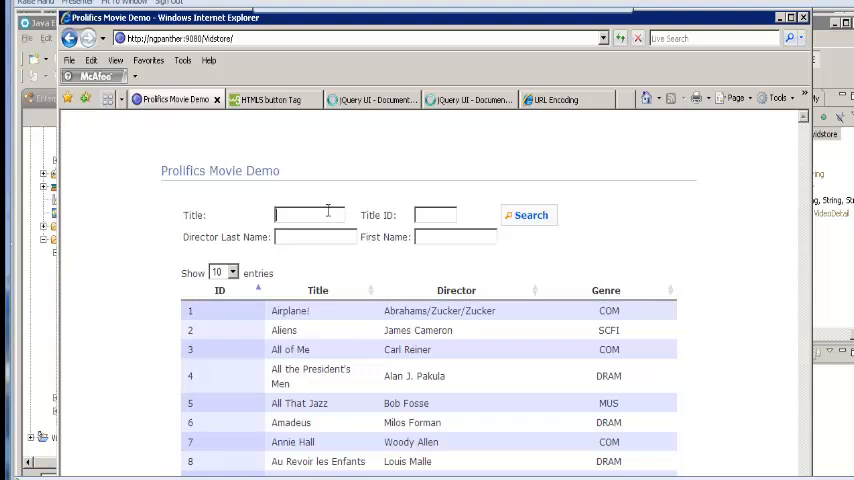
Search the movie demo for 'Star', listing three films, and display Star Wars' Movie Detail popup
{"action": "type", "text": "Star"}
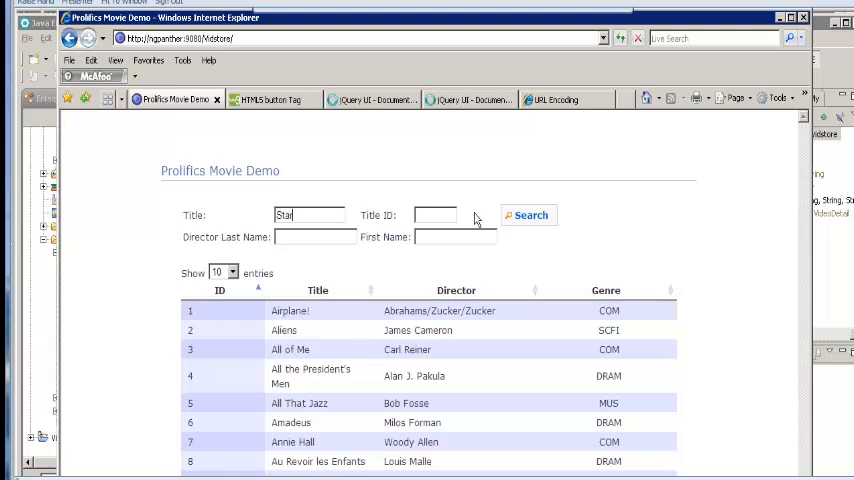
{"action": "left_click", "coordinate": [528, 216]}
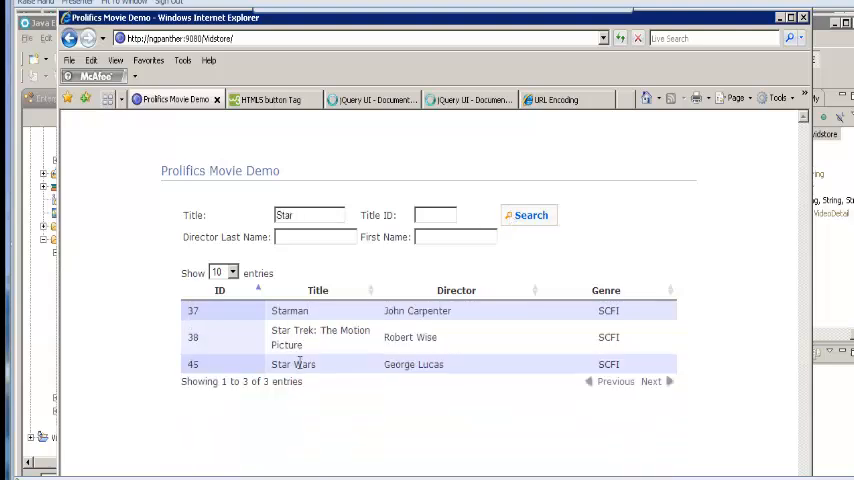
{"action": "left_click", "coordinate": [292, 364]}
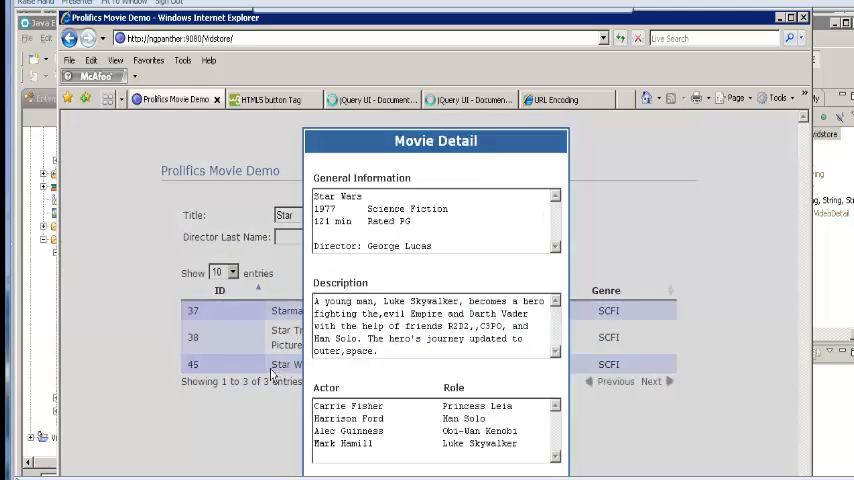